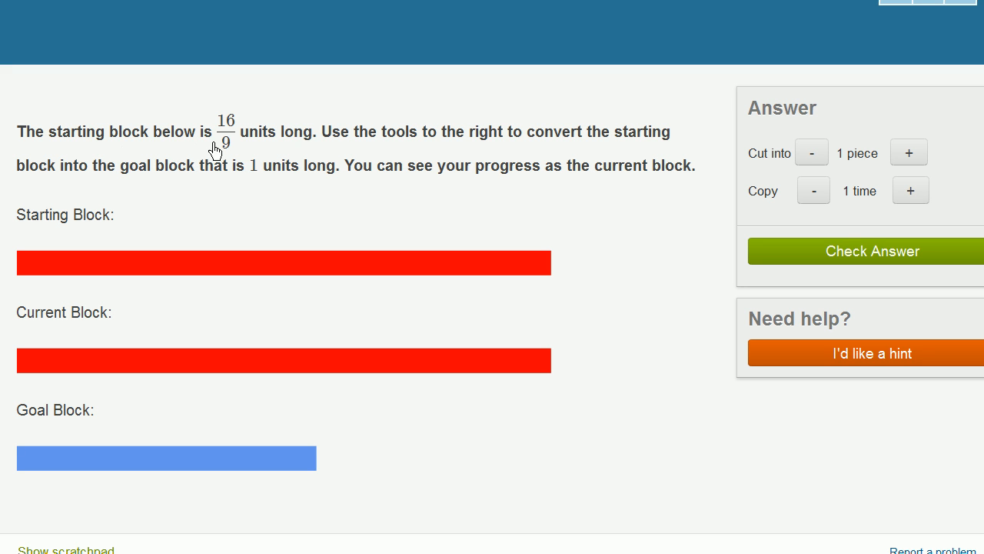
mouse_move(282, 151)
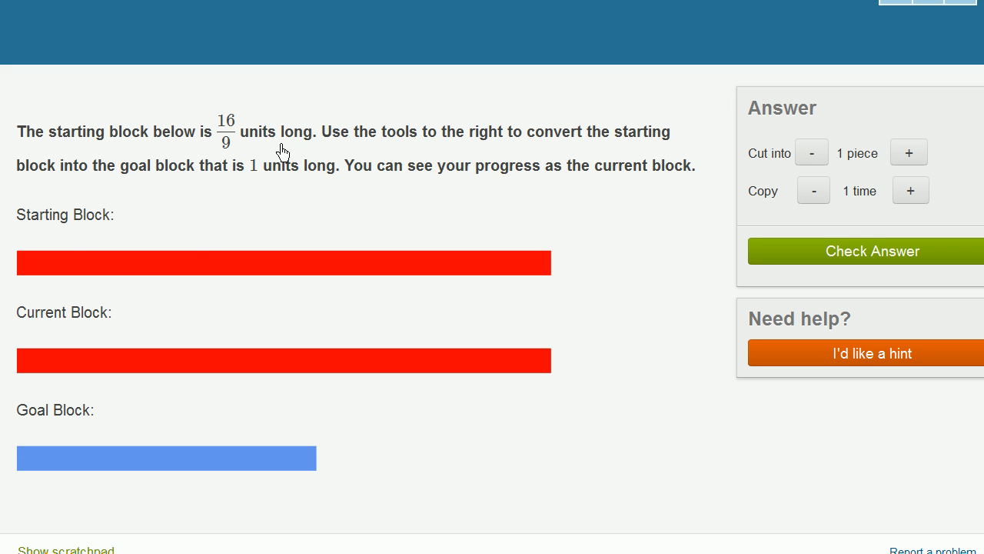
mouse_move(514, 264)
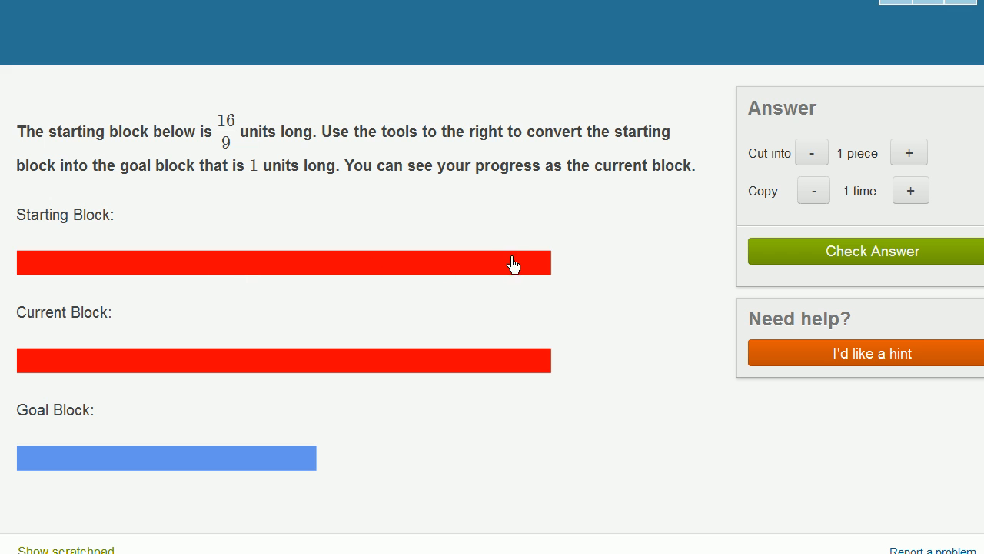
mouse_move(369, 175)
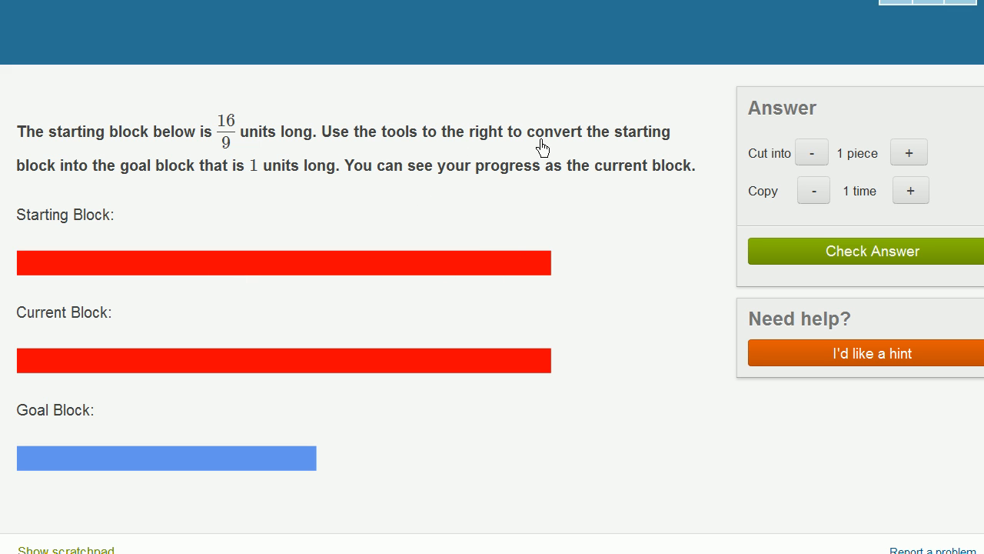
mouse_move(183, 187)
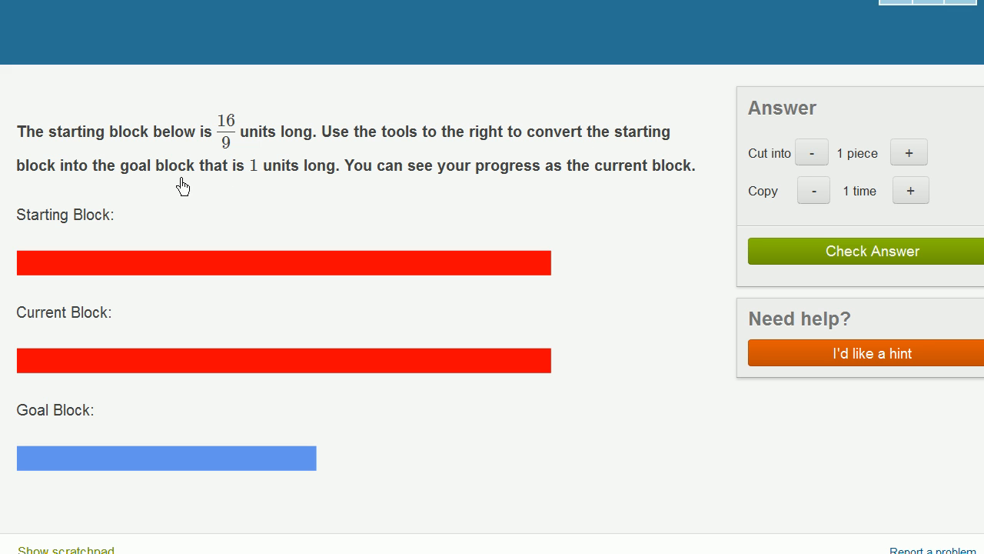
mouse_move(73, 473)
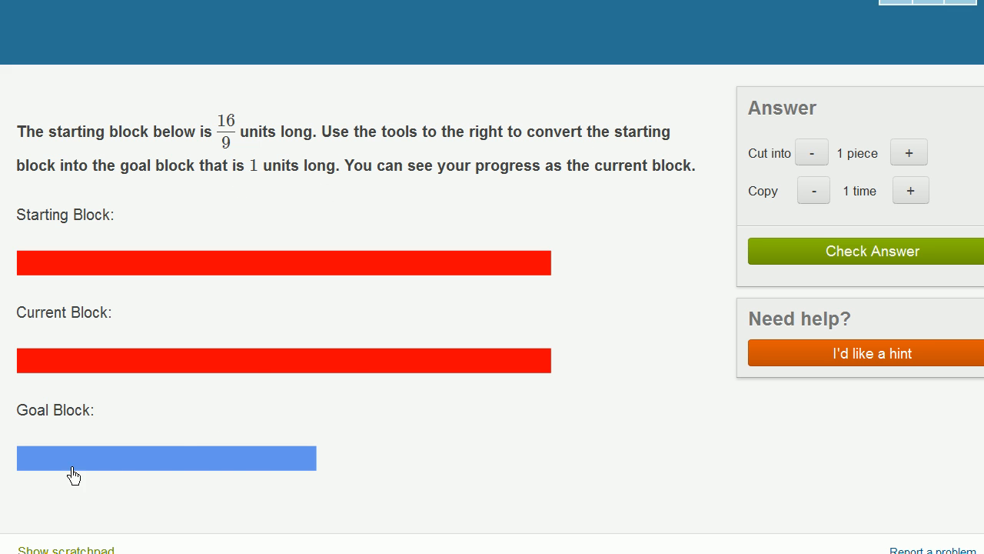
mouse_move(384, 217)
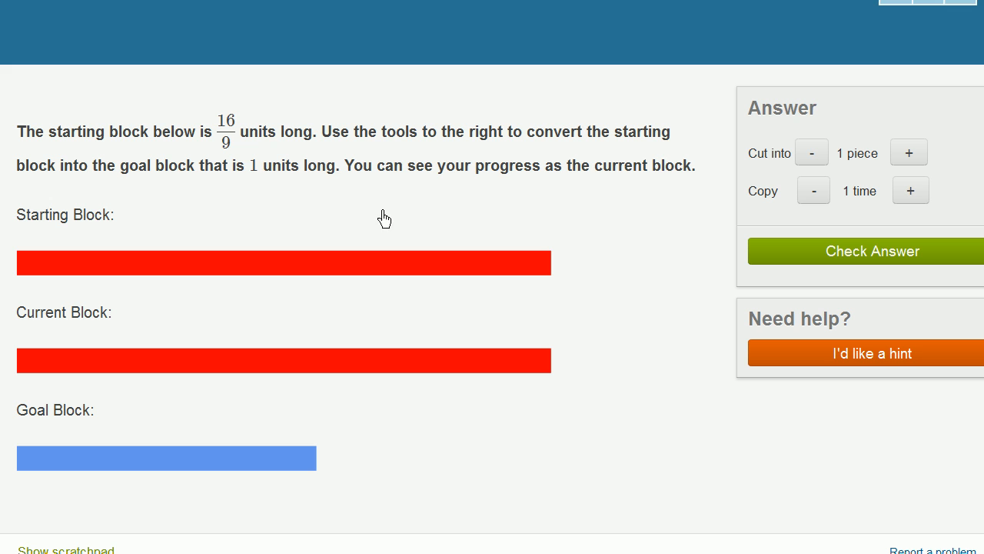
mouse_move(673, 177)
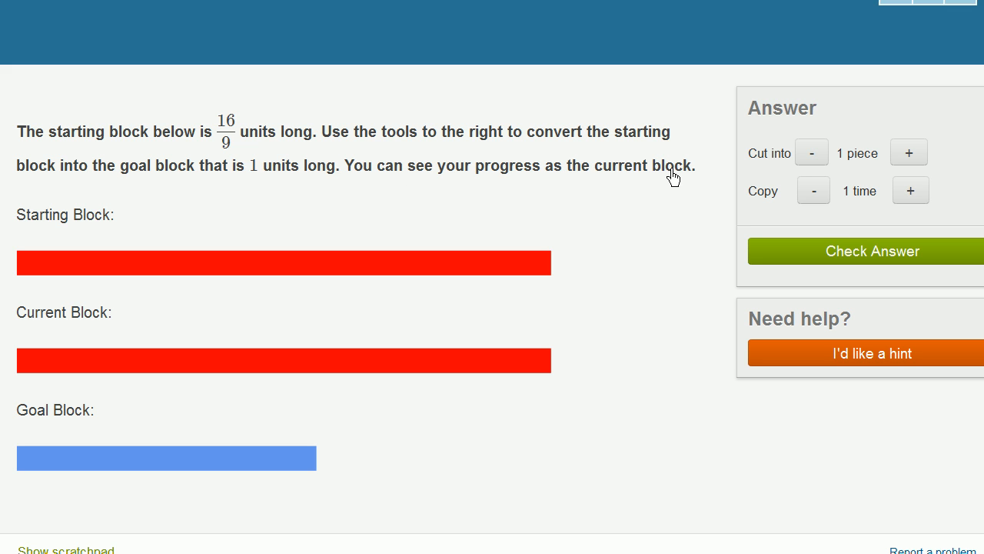
mouse_move(239, 143)
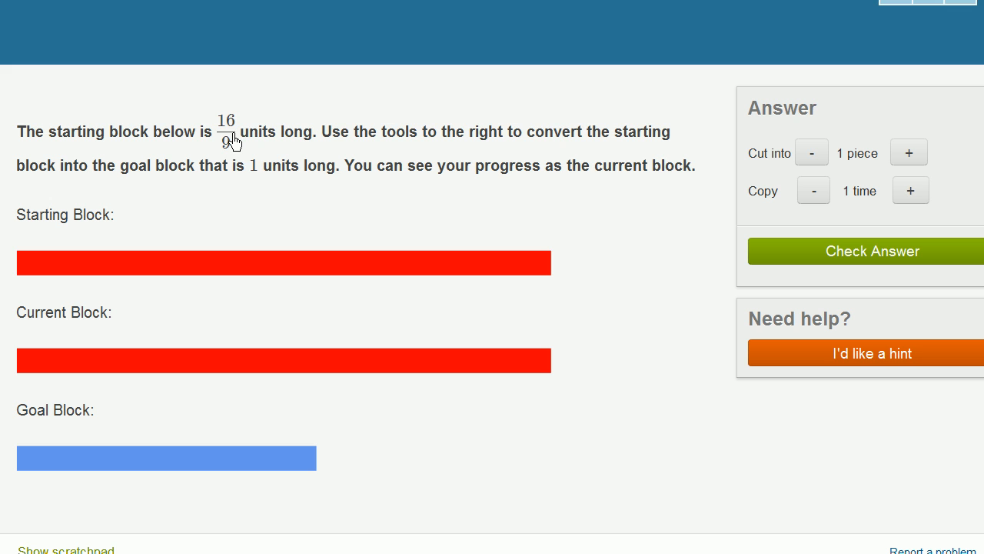
mouse_move(909, 169)
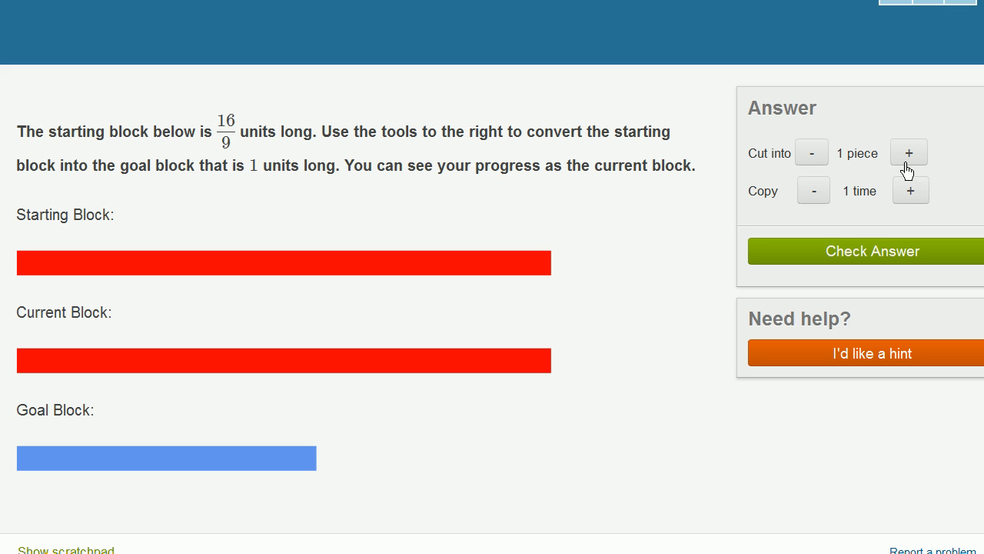
Step: Cut the 16/9-unit starting block into 16 pieces, each one-ninth unit long
left_click(909, 152)
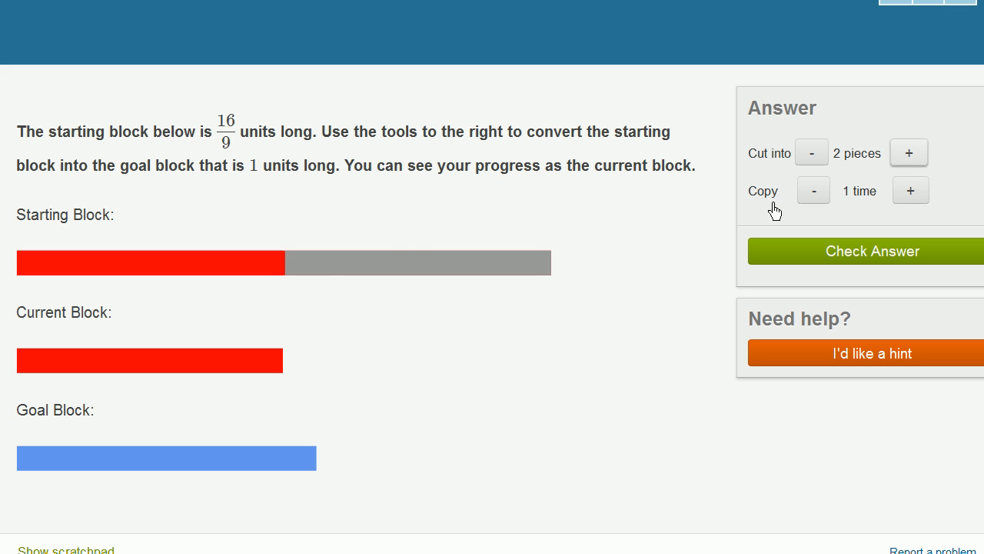
mouse_move(38, 278)
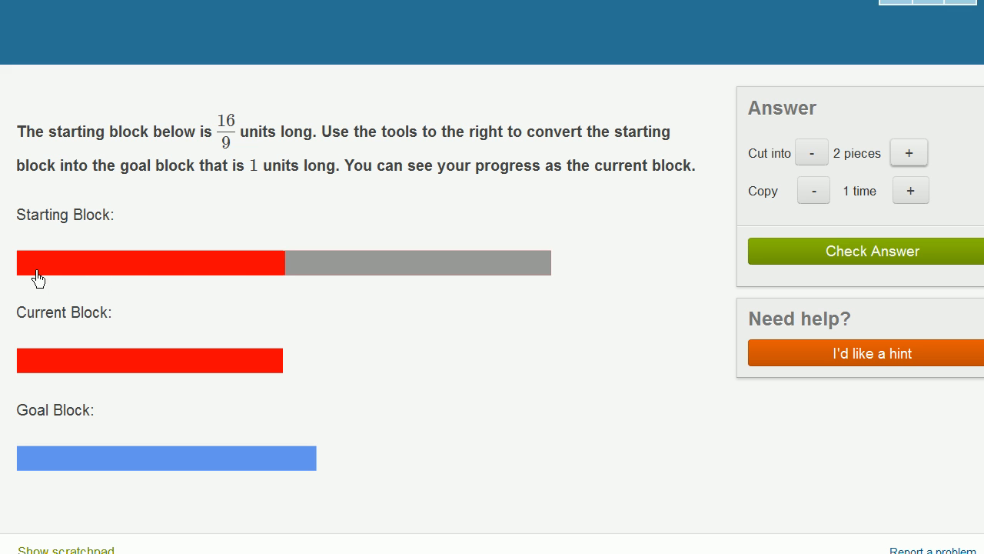
mouse_move(213, 137)
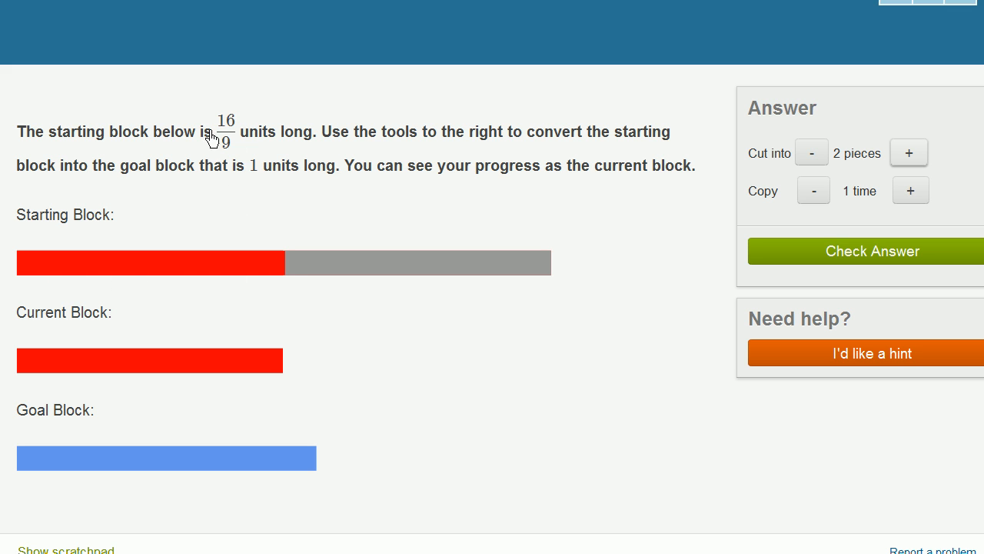
mouse_move(223, 131)
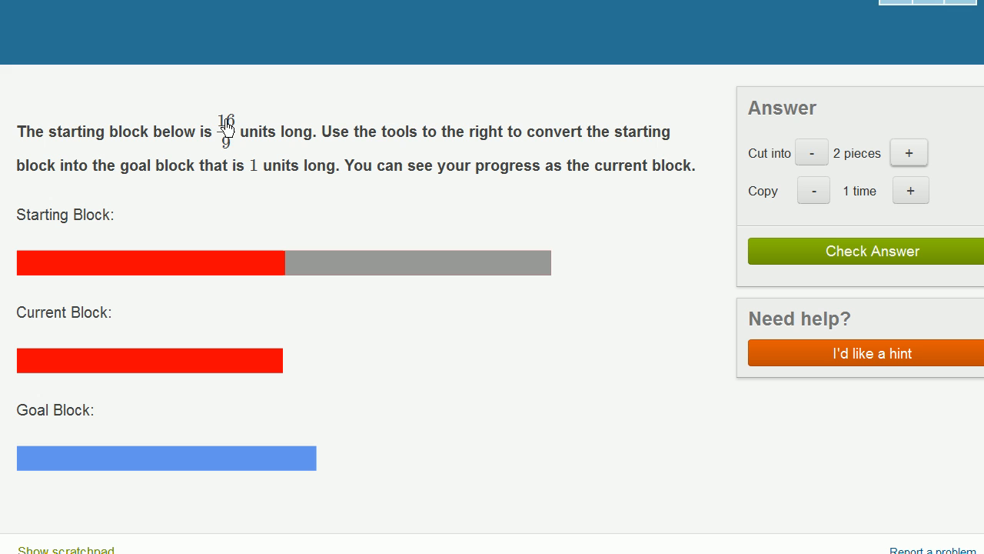
mouse_move(251, 265)
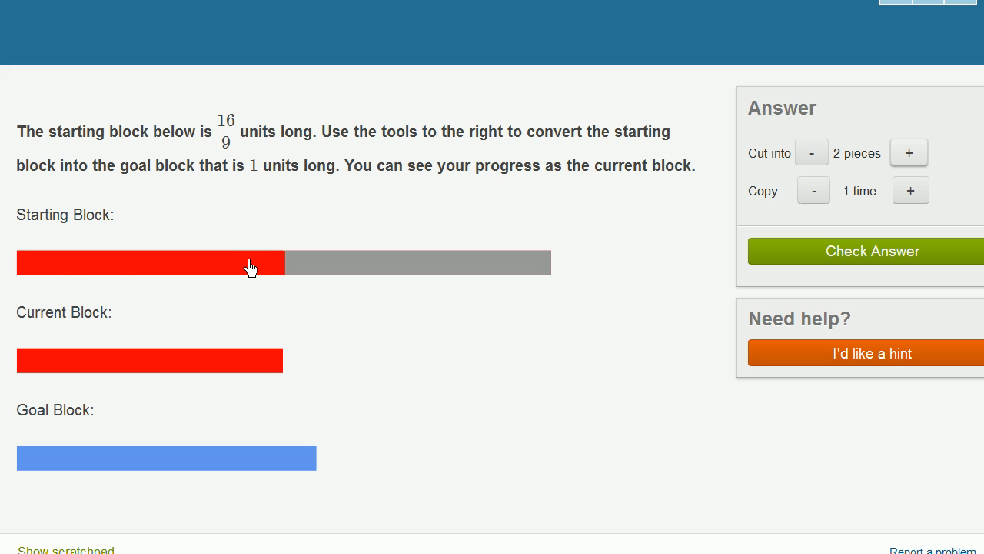
mouse_move(822, 142)
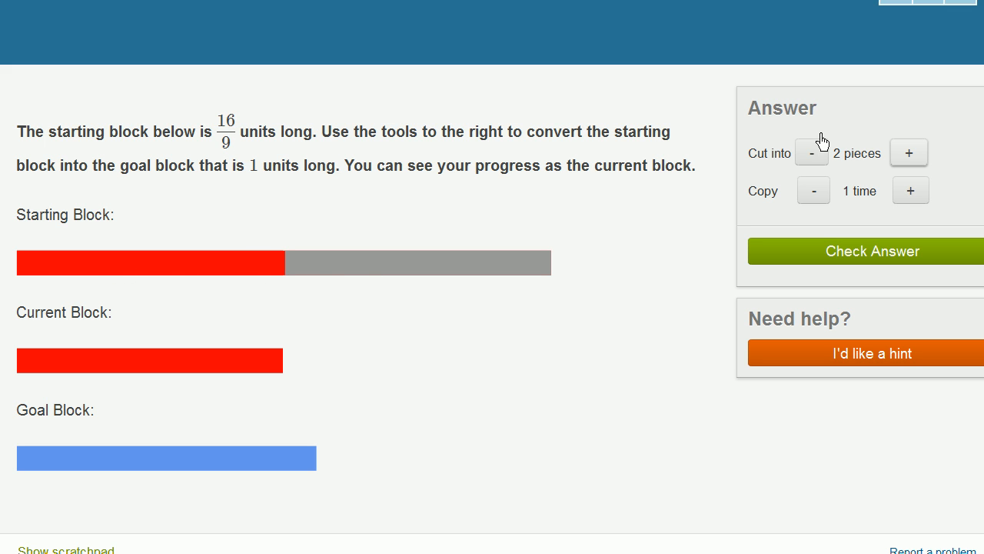
left_click(909, 153)
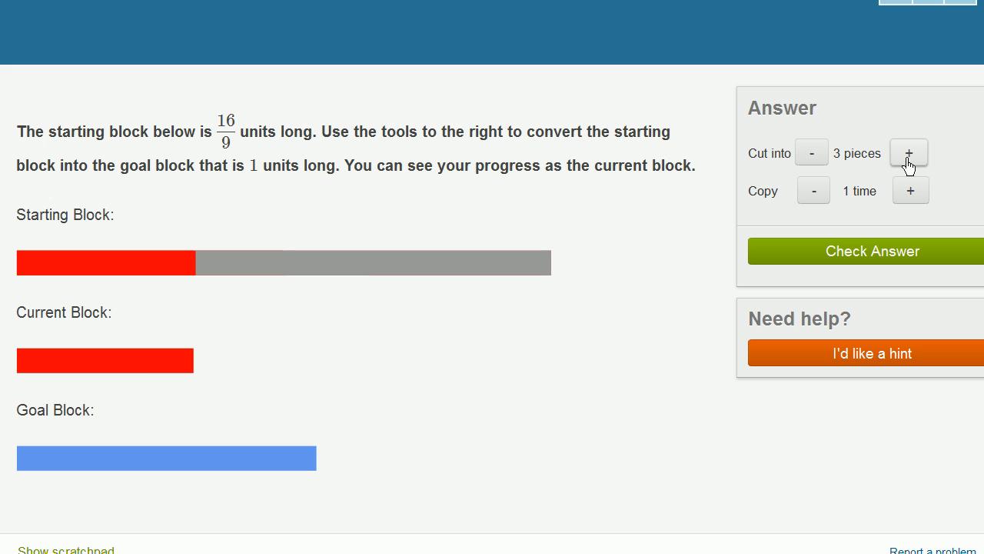
left_click(909, 152)
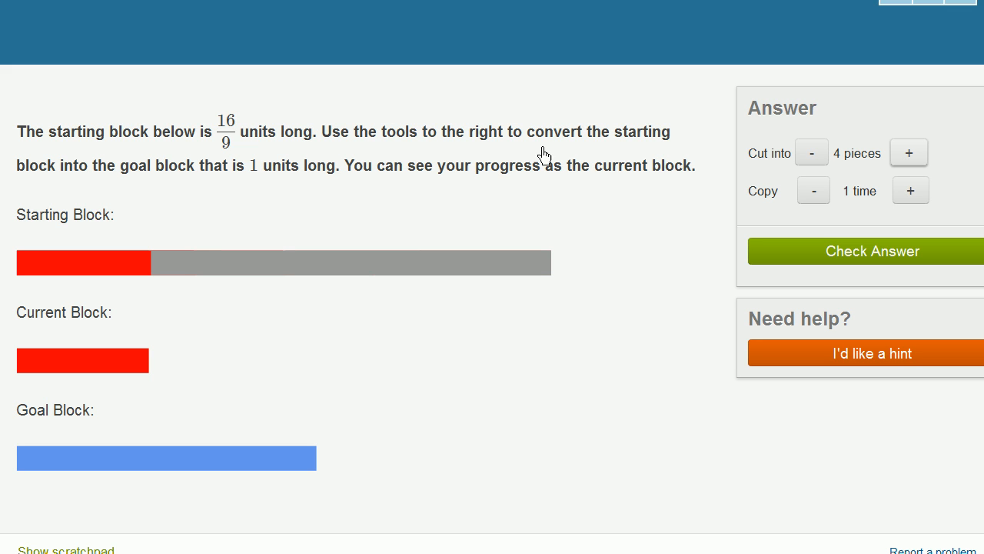
mouse_move(225, 130)
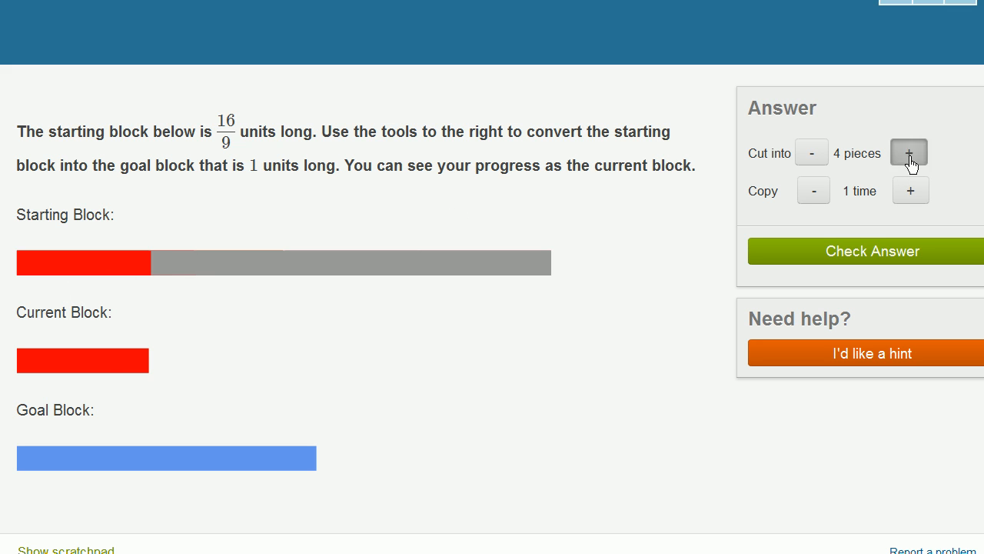
left_click(909, 152)
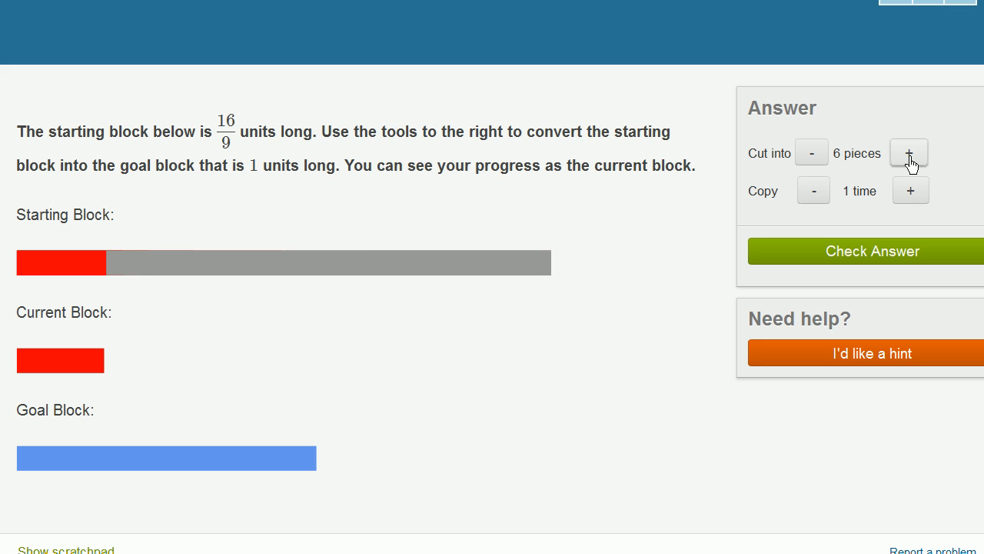
left_click(909, 152)
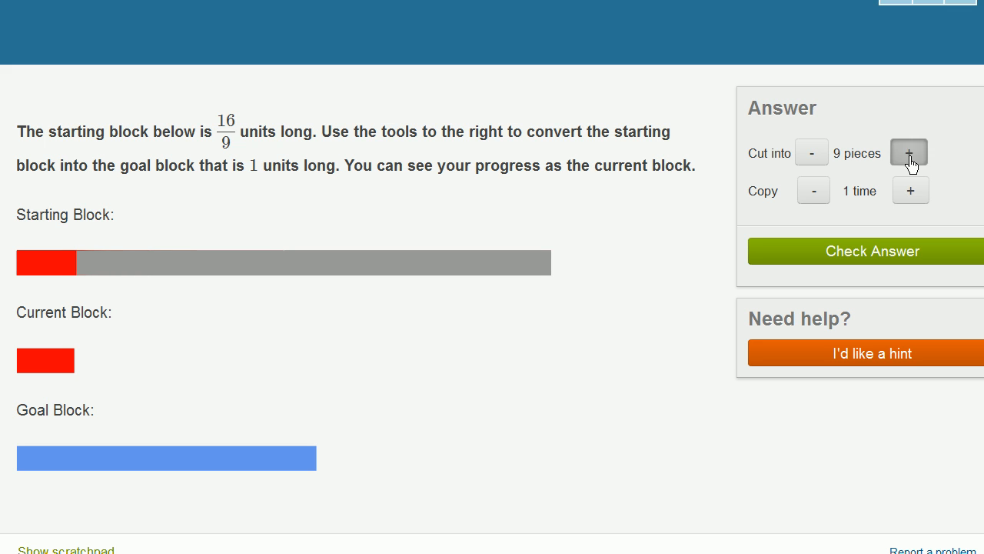
left_click(909, 152)
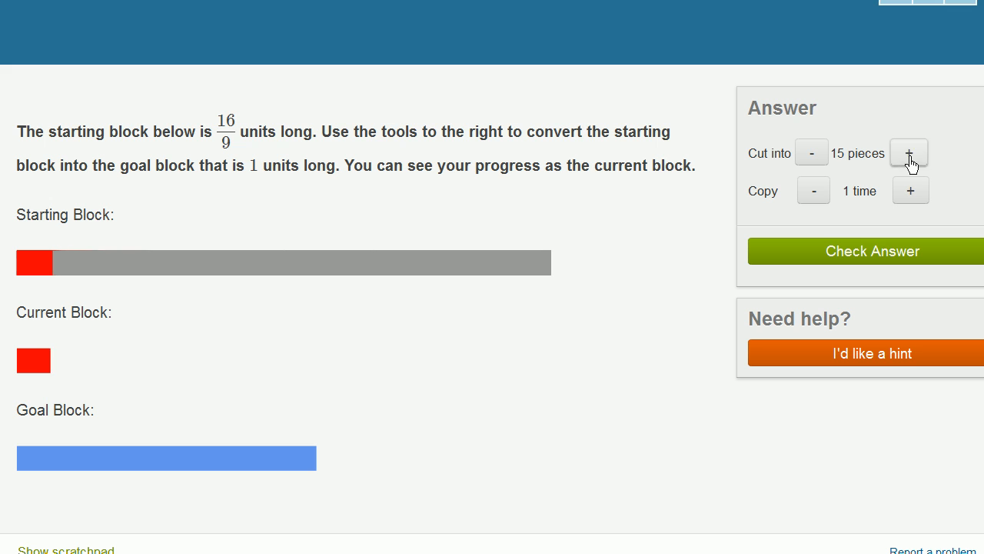
left_click(909, 152)
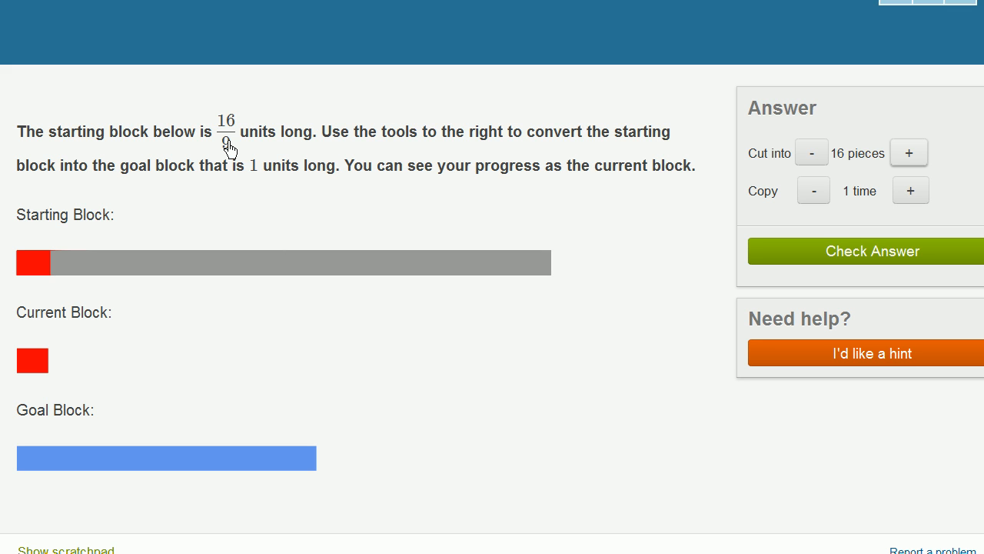
mouse_move(28, 274)
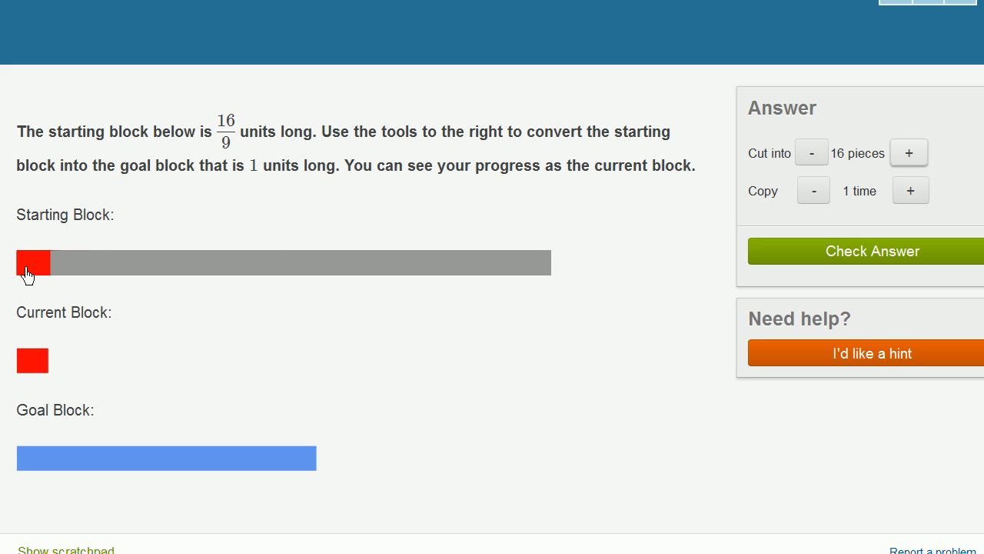
mouse_move(30, 395)
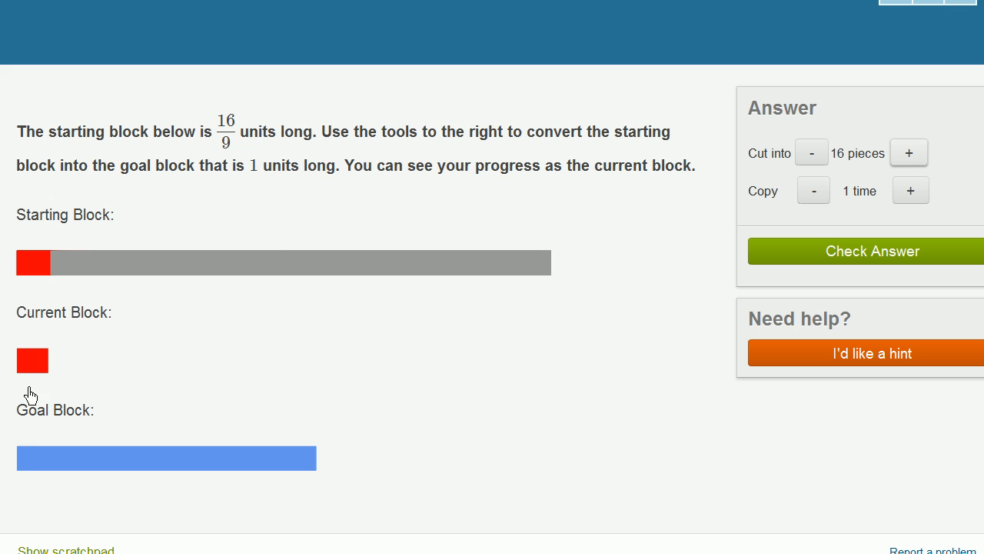
mouse_move(87, 371)
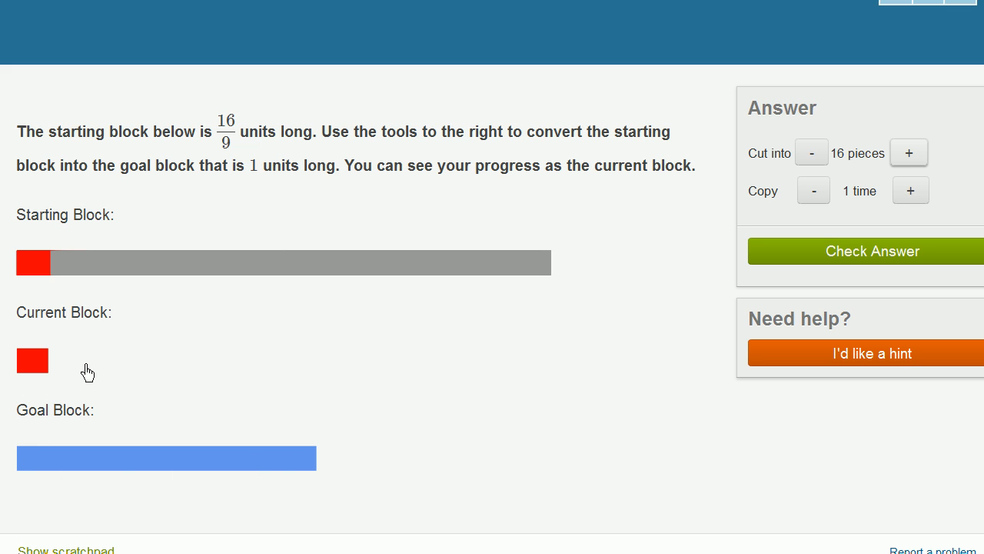
mouse_move(909, 190)
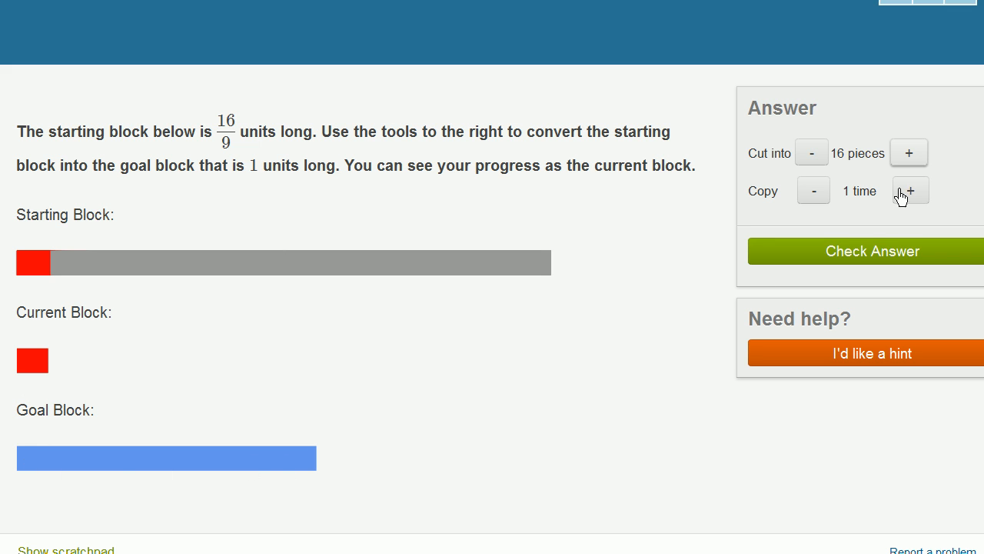
Step: Copy the one-ninth piece 9 times and check the answer, which is marked correct
left_click(910, 190)
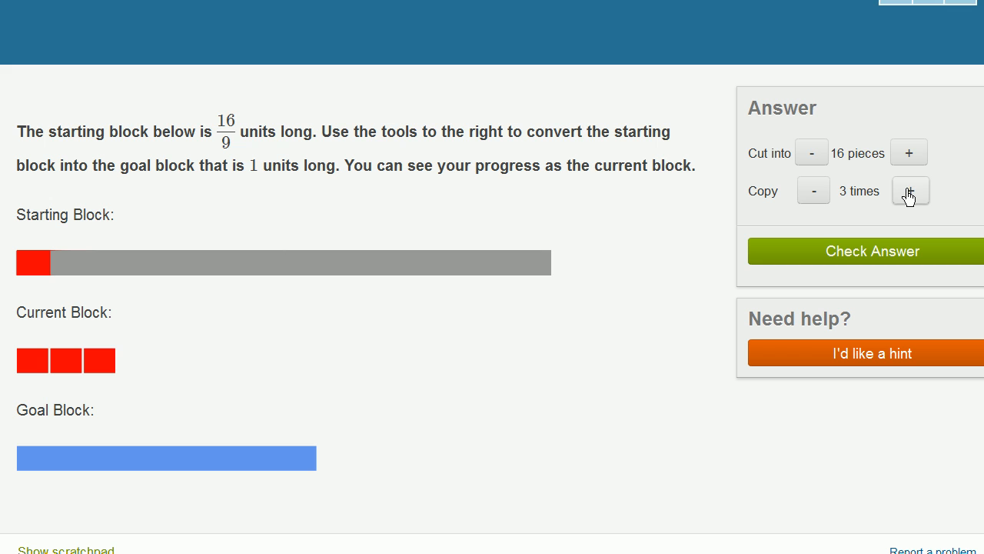
left_click(909, 191)
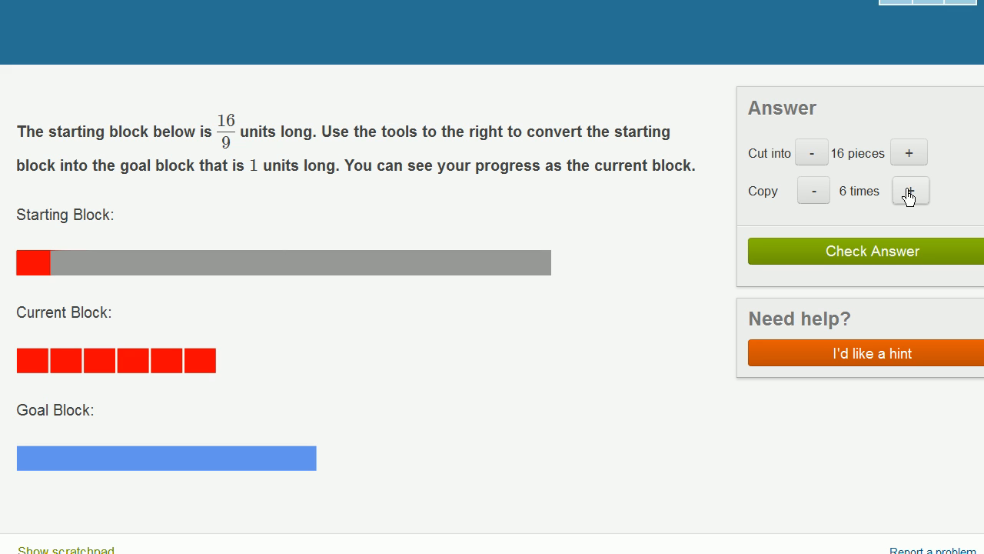
left_click(911, 191)
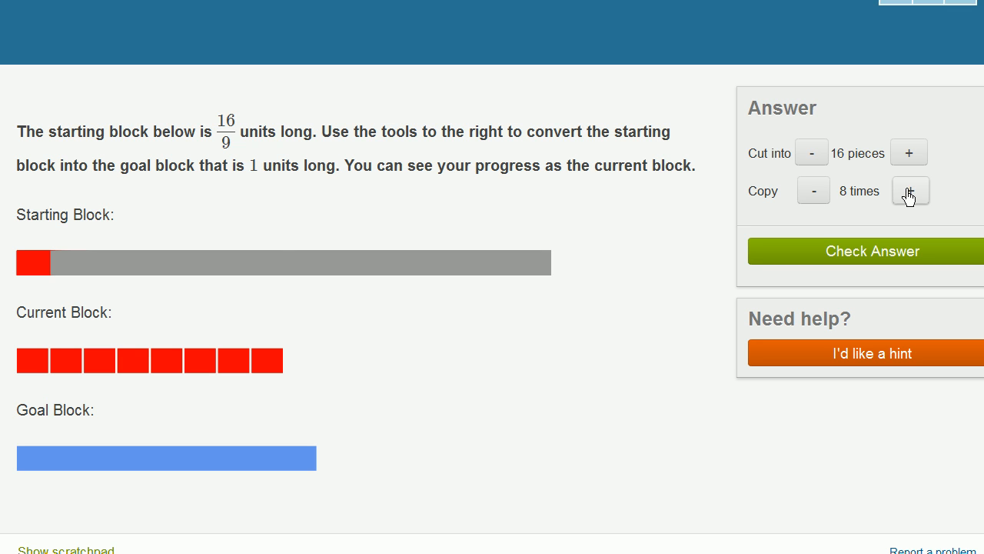
left_click(910, 190)
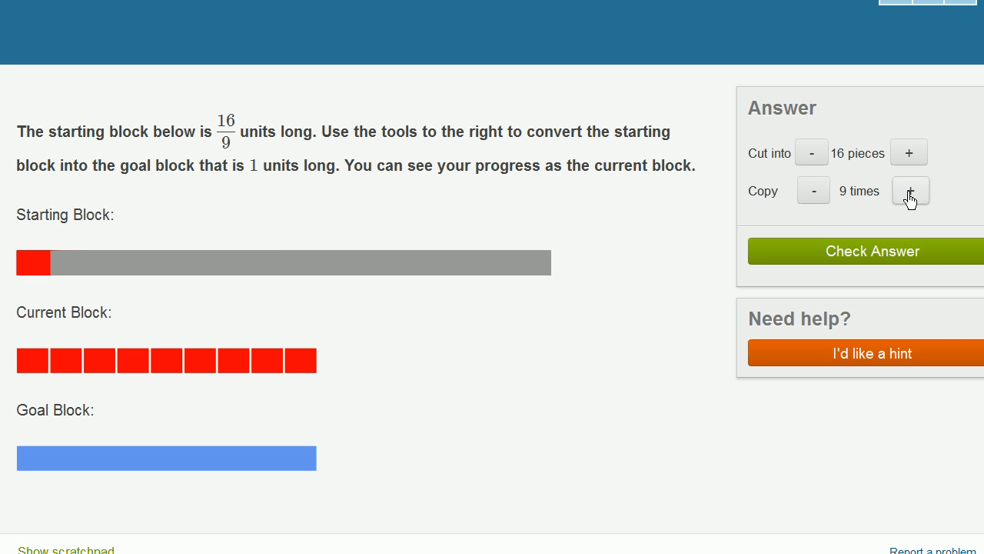
left_click(872, 251)
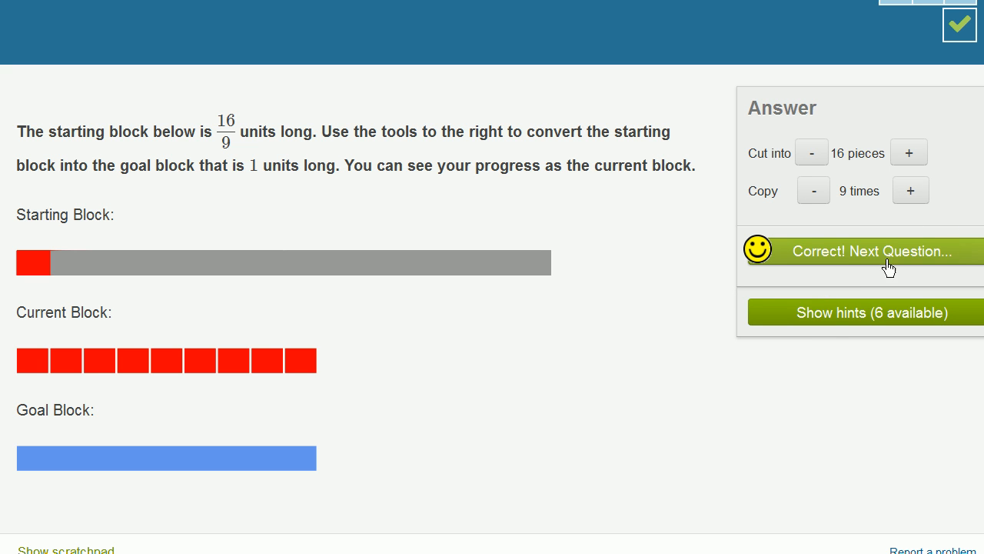
Step: Load the next question, turning a 1 9/12-unit block into 1 8/12 units
left_click(871, 251)
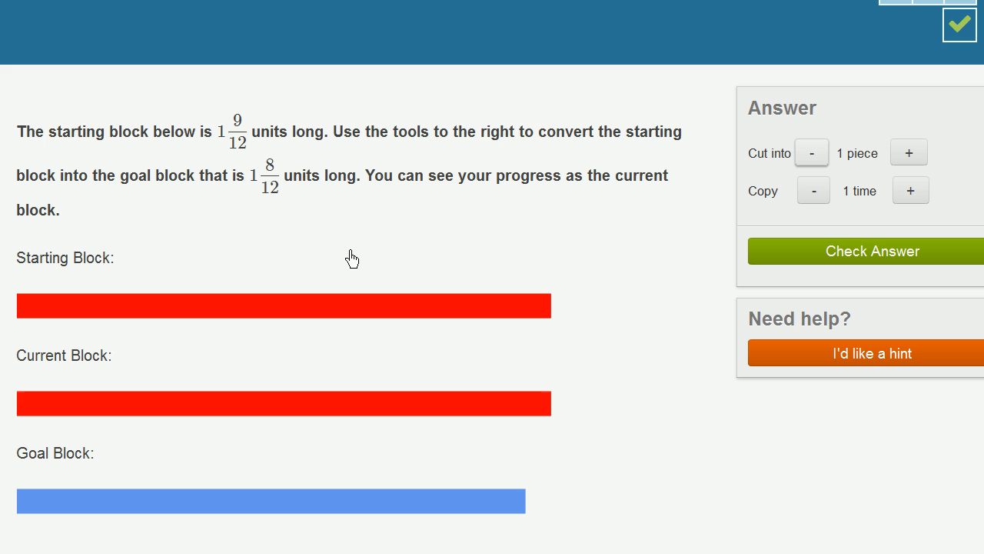
mouse_move(393, 307)
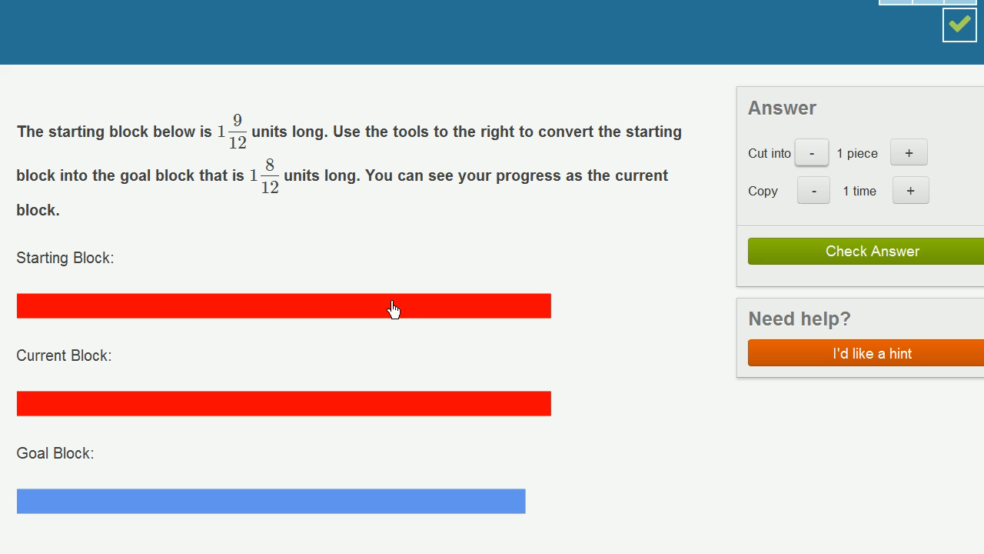
mouse_move(420, 306)
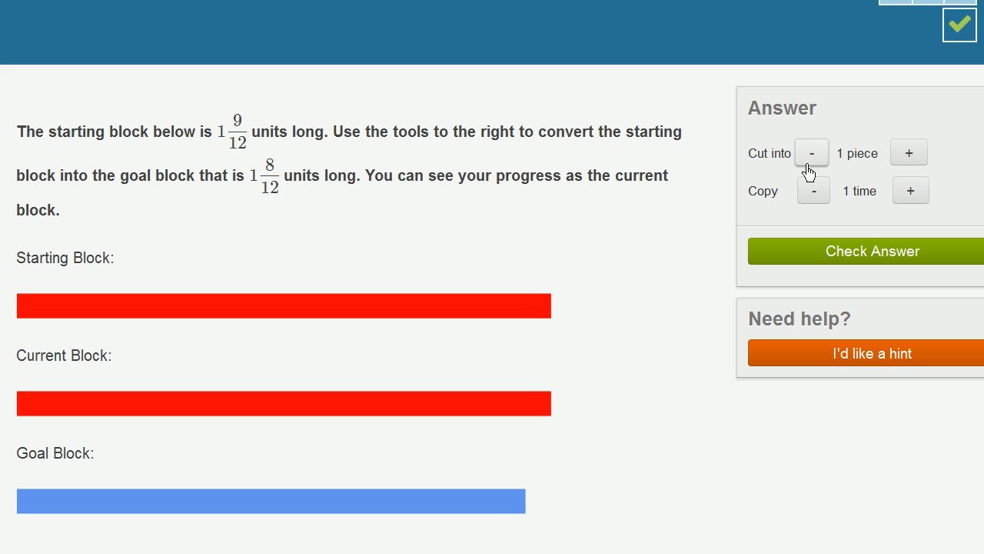
mouse_move(205, 195)
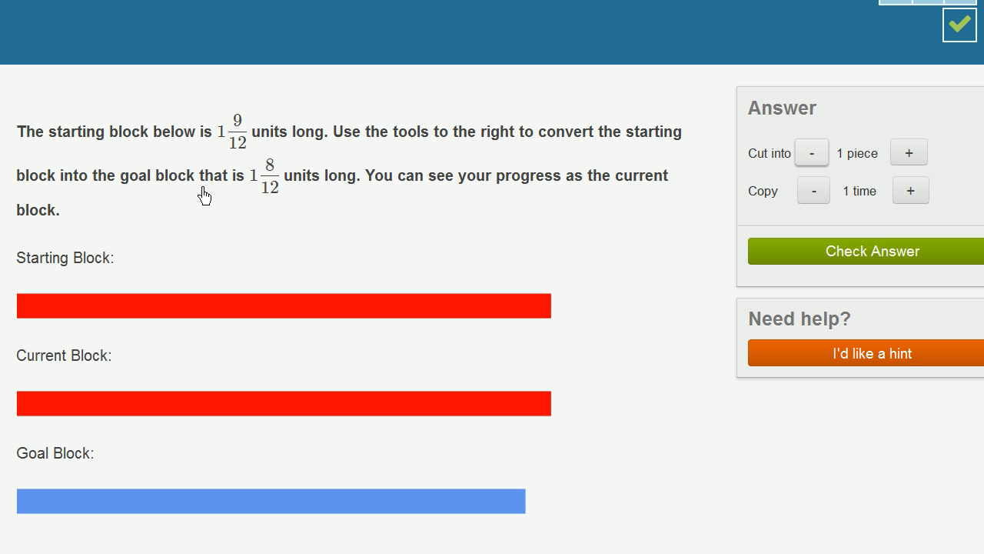
mouse_move(264, 486)
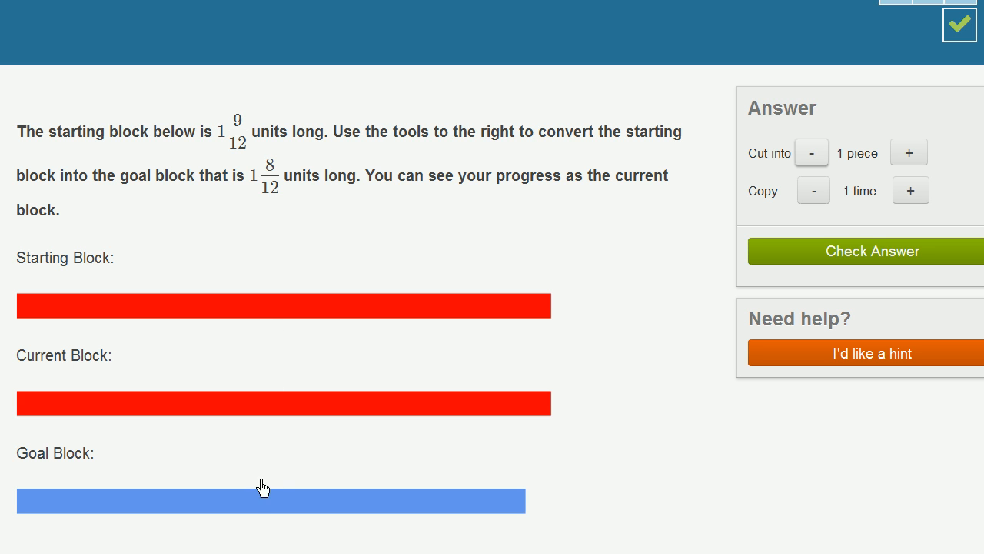
mouse_move(320, 509)
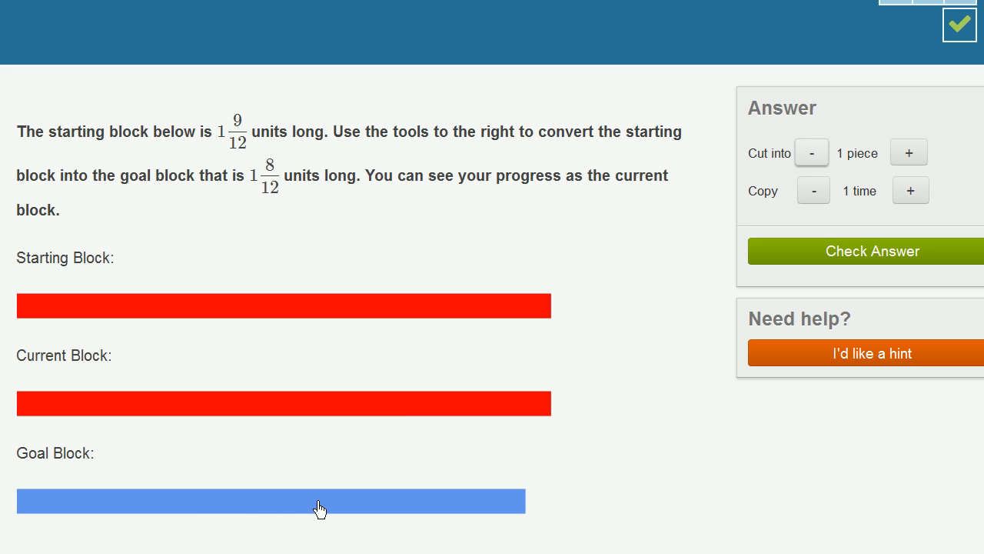
mouse_move(435, 192)
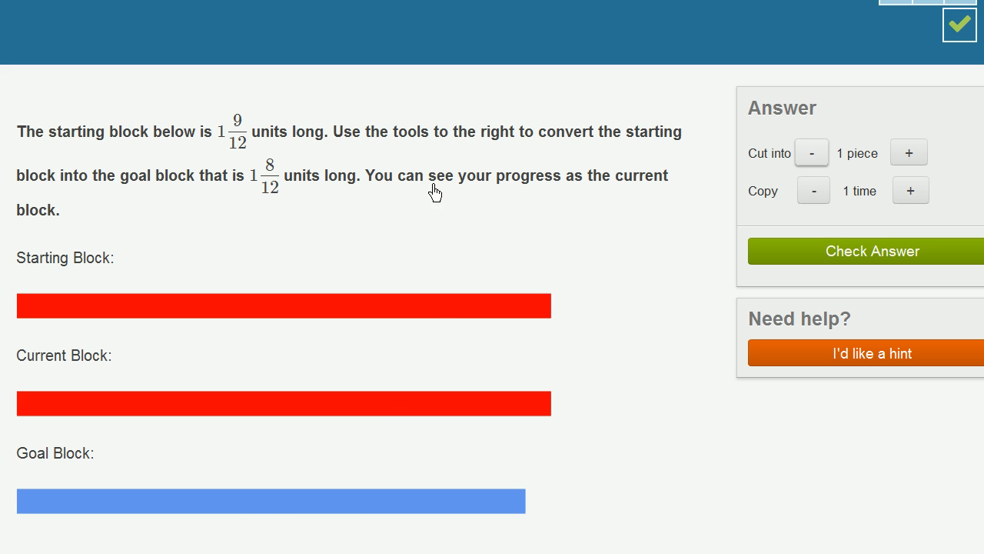
mouse_move(102, 269)
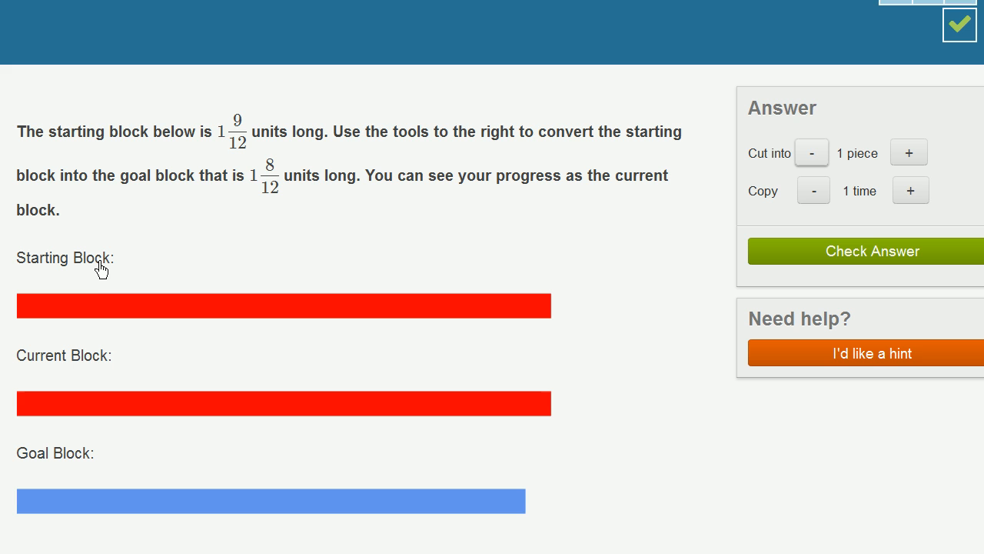
mouse_move(90, 253)
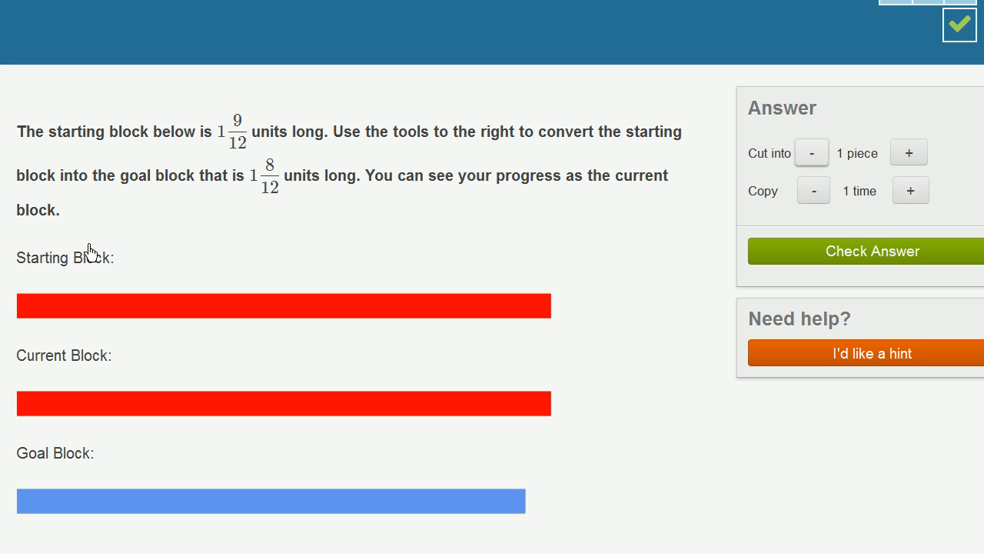
mouse_move(114, 321)
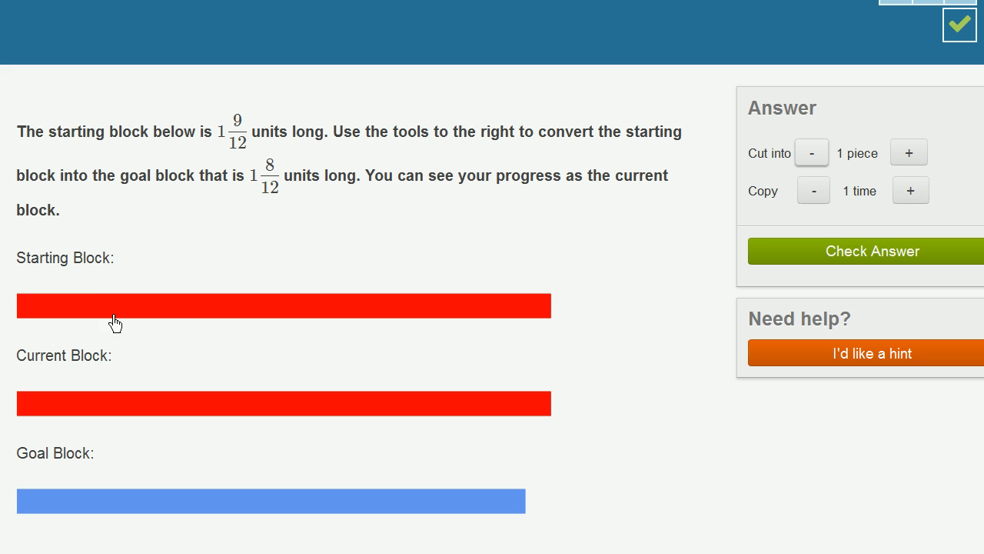
mouse_move(56, 450)
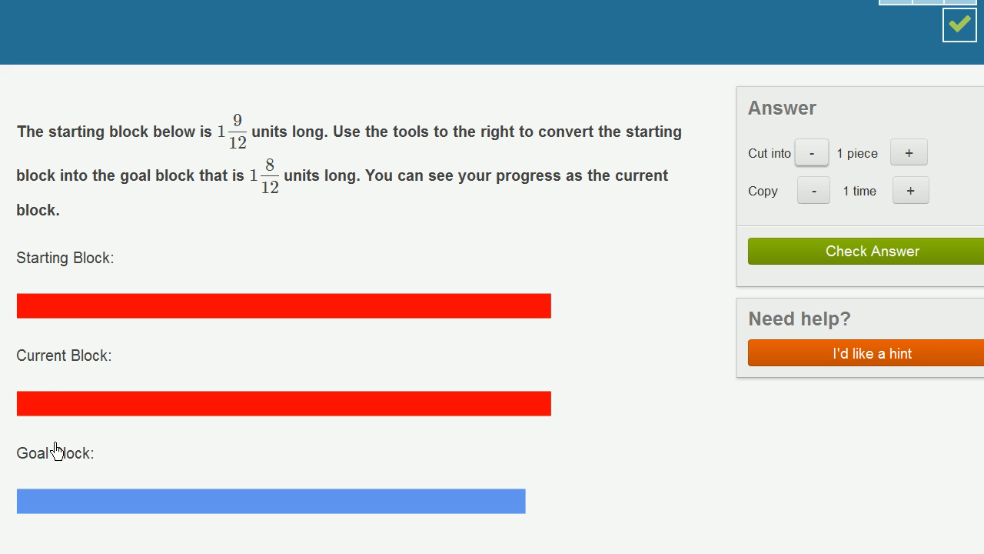
mouse_move(204, 400)
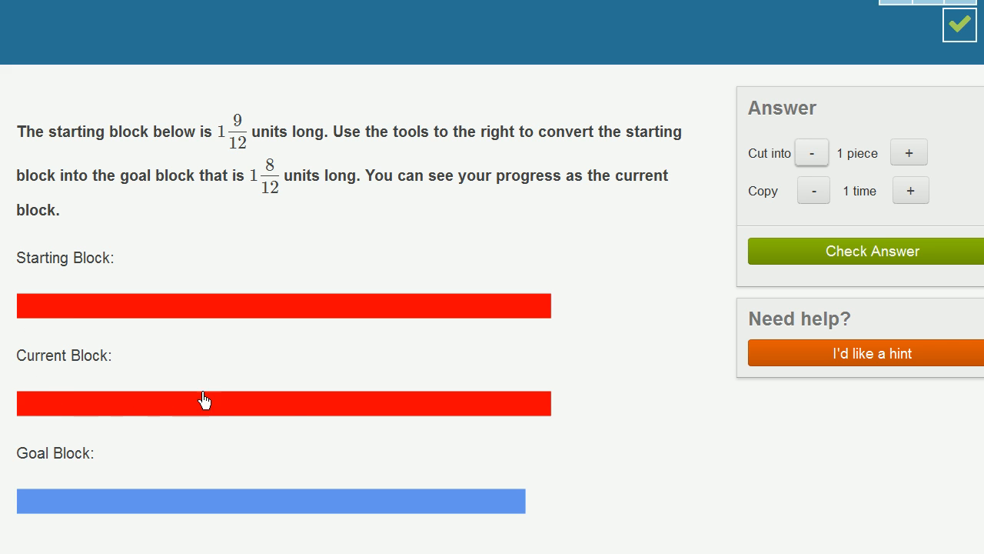
mouse_move(282, 193)
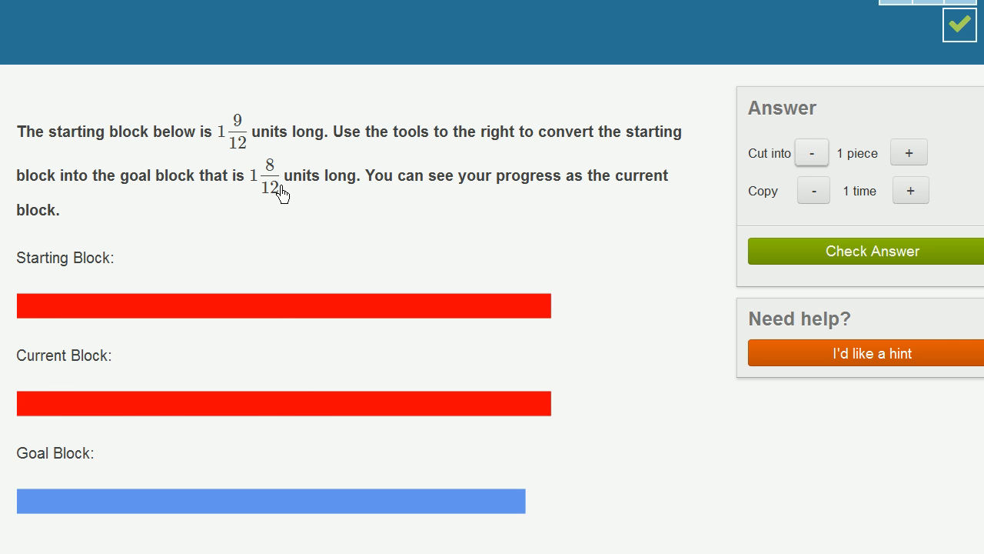
mouse_move(236, 134)
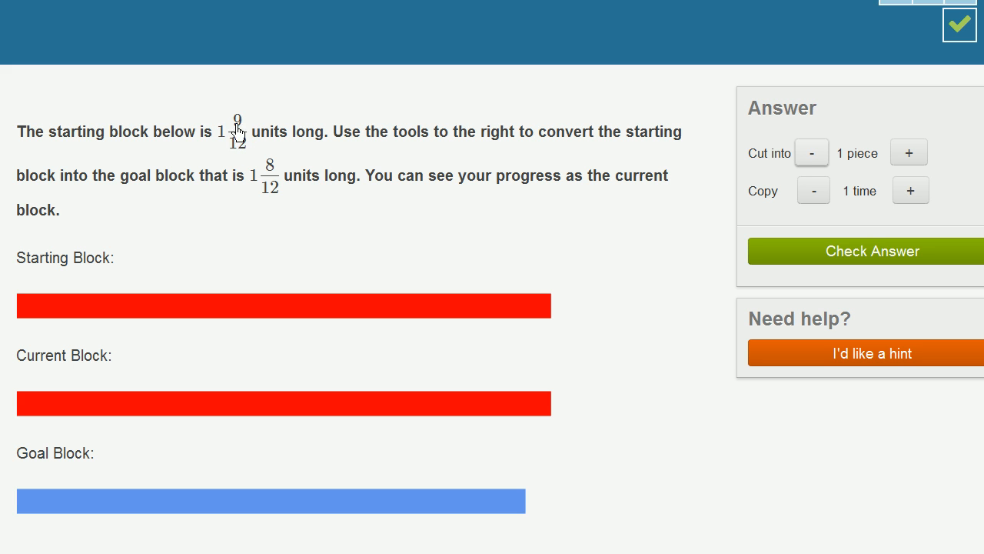
mouse_move(238, 156)
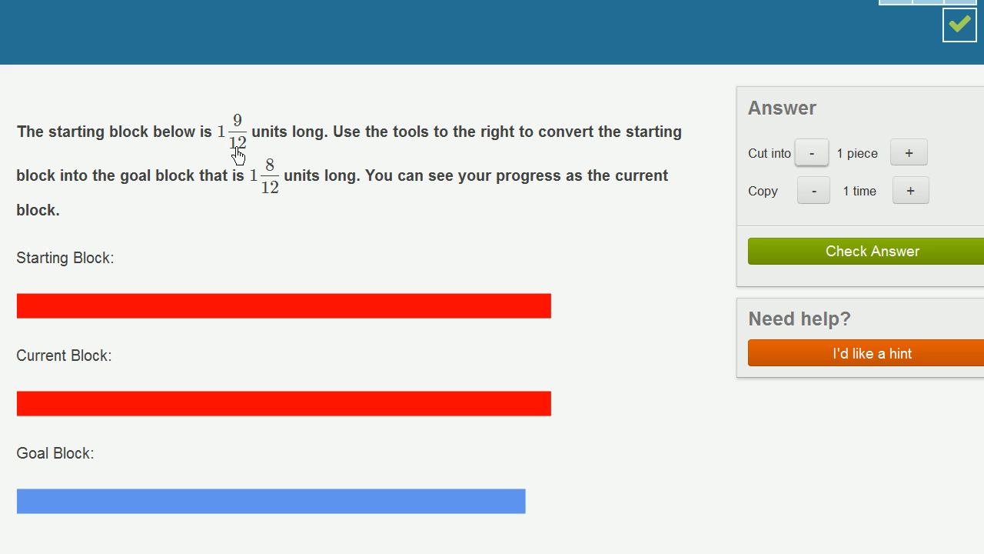
mouse_move(244, 154)
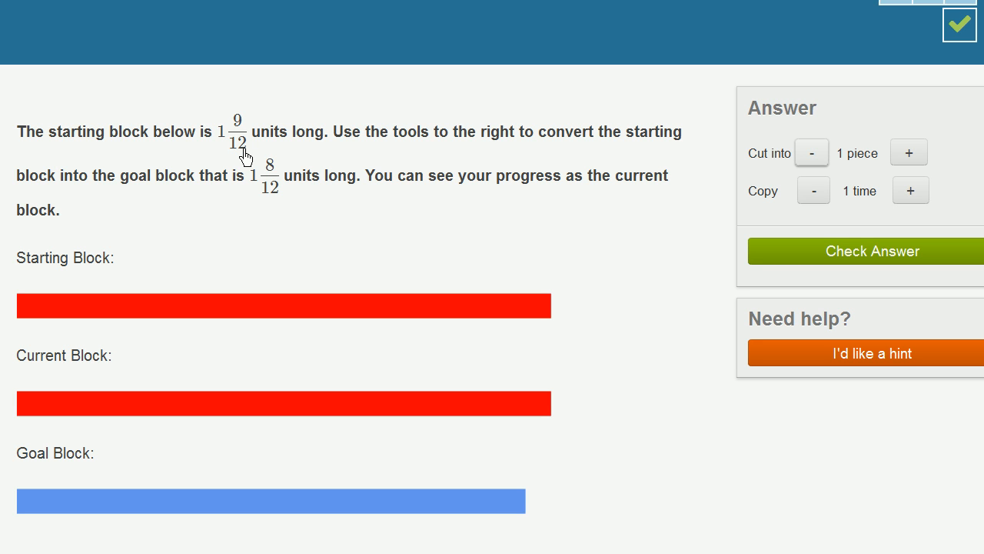
mouse_move(87, 331)
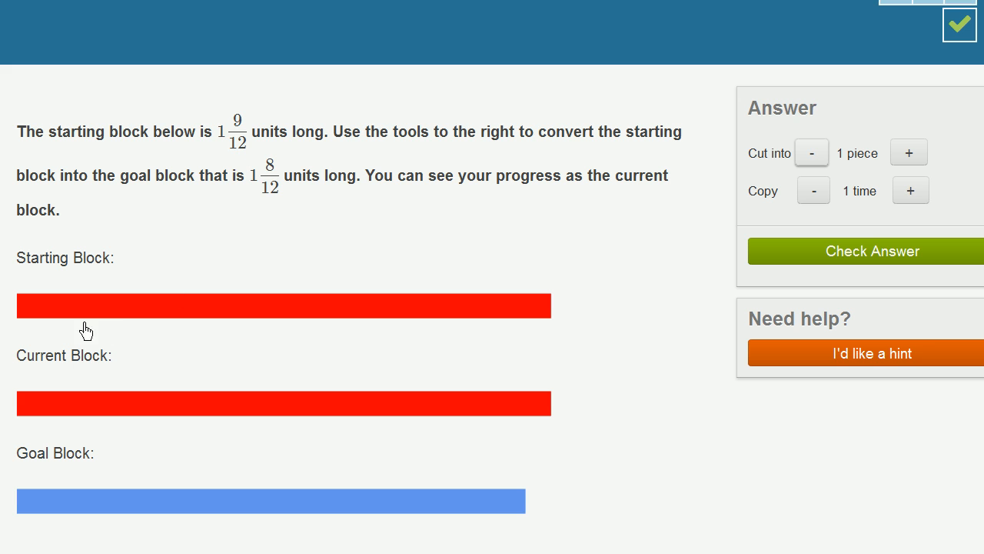
mouse_move(515, 303)
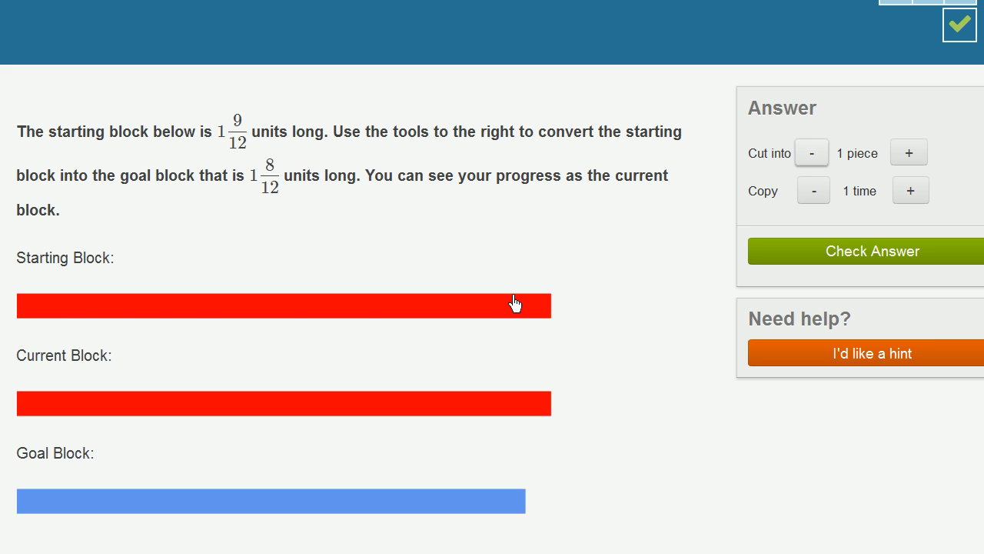
mouse_move(304, 318)
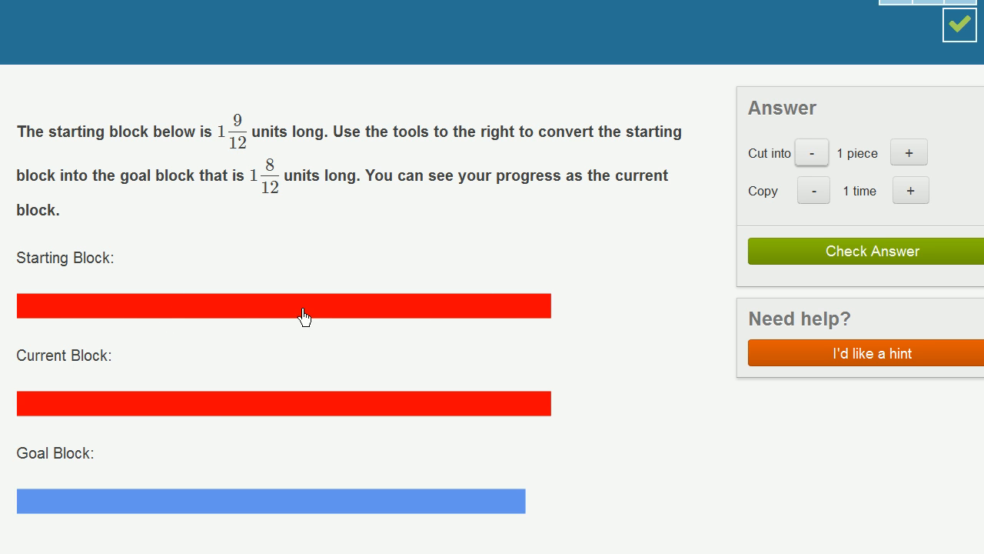
mouse_move(139, 319)
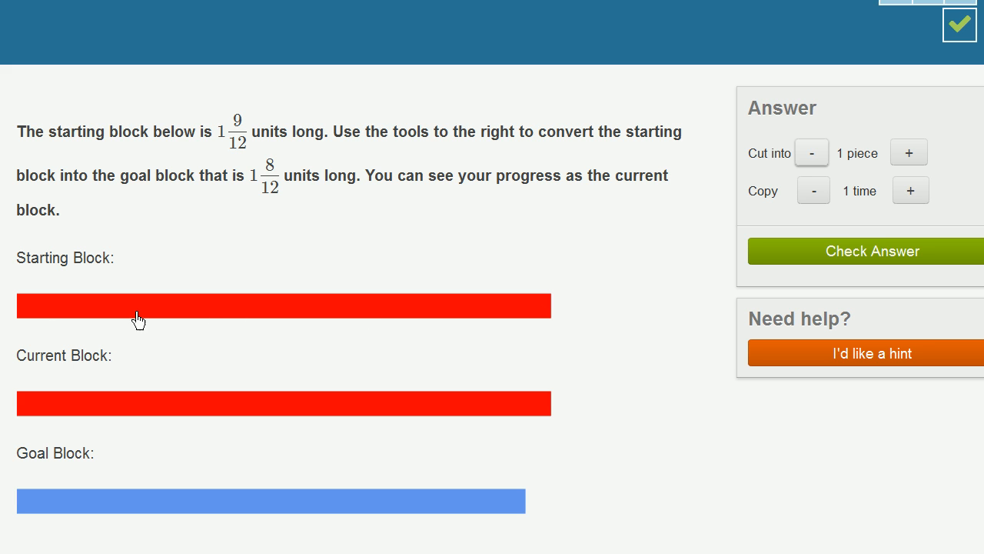
Step: Raise the cut count on the 1 9/12-unit block to 21 pieces
left_click(909, 152)
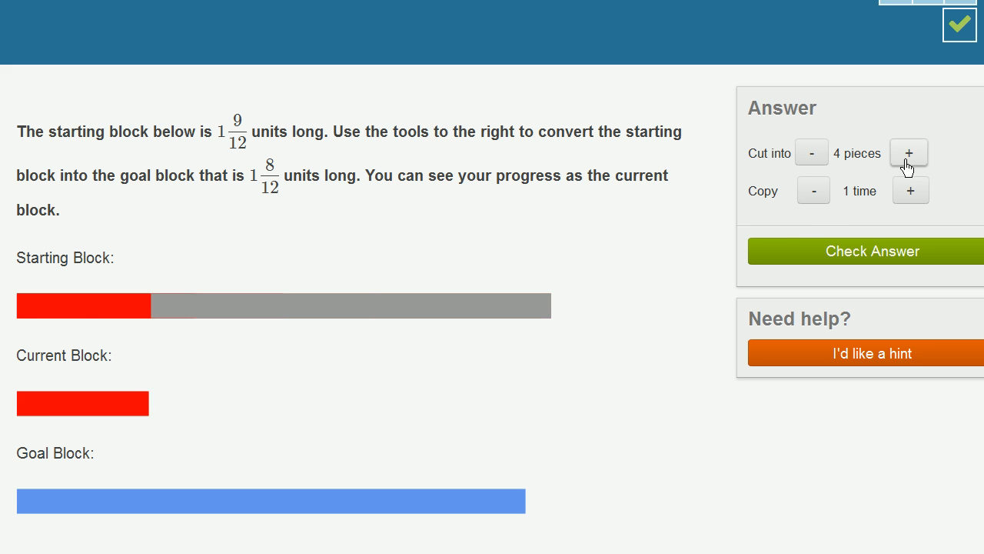
left_click(910, 152)
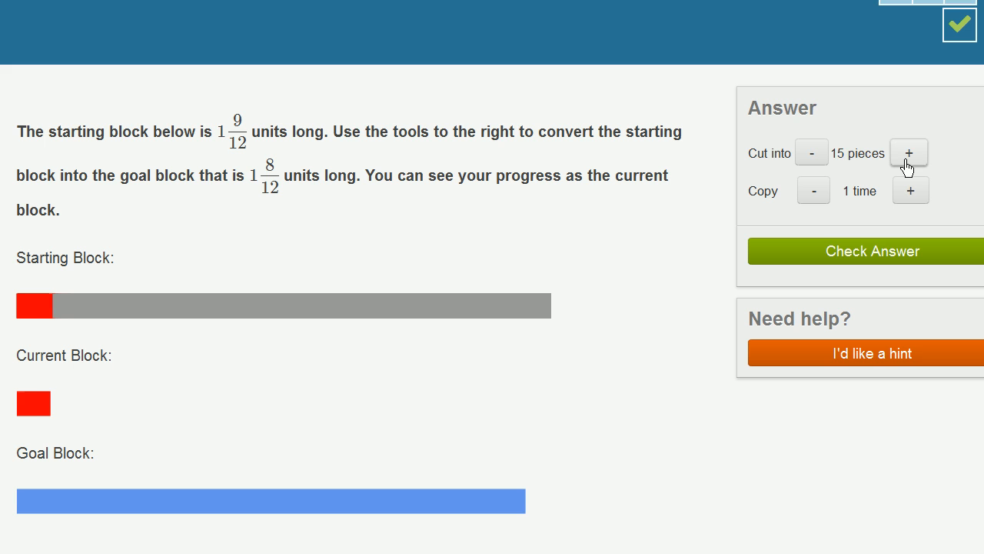
left_click(909, 151)
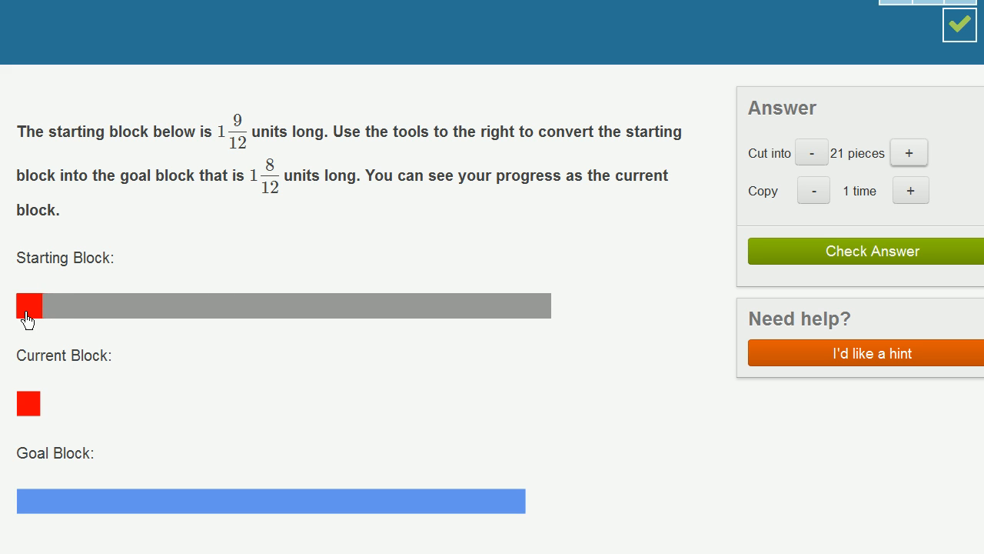
mouse_move(242, 142)
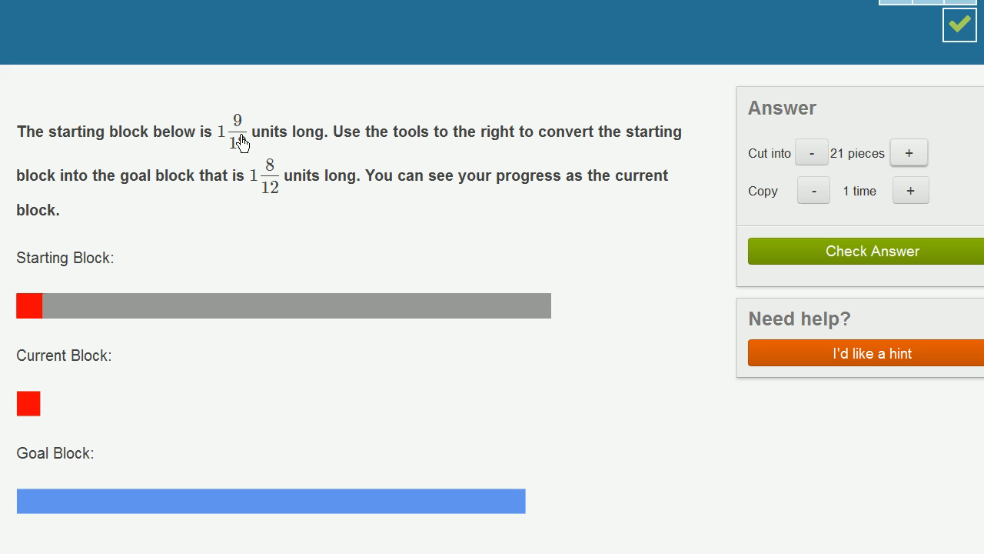
mouse_move(33, 313)
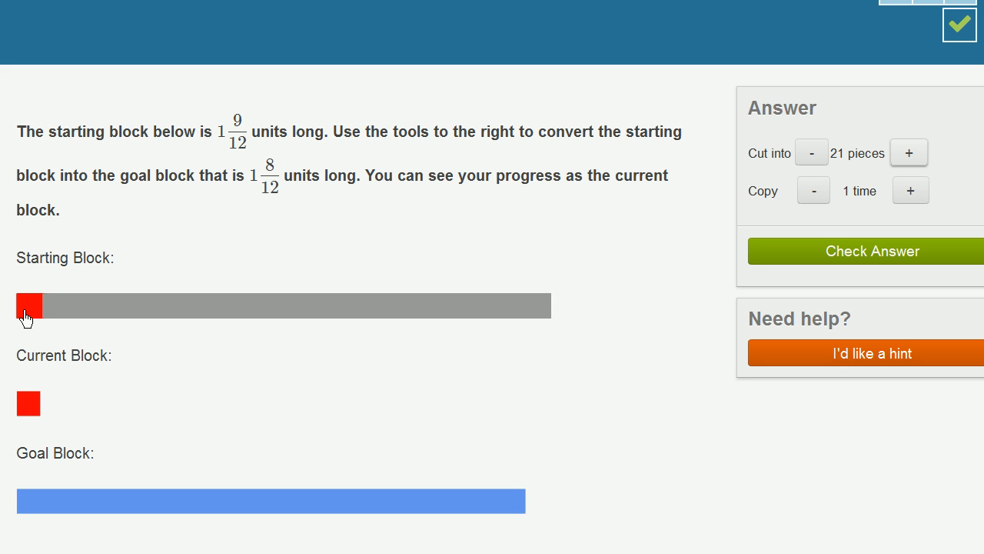
mouse_move(33, 324)
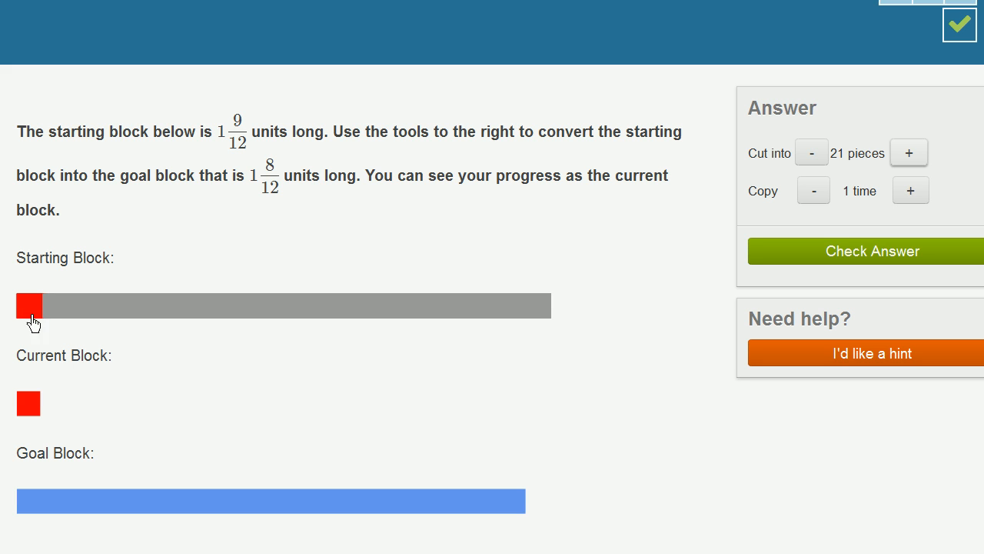
mouse_move(273, 193)
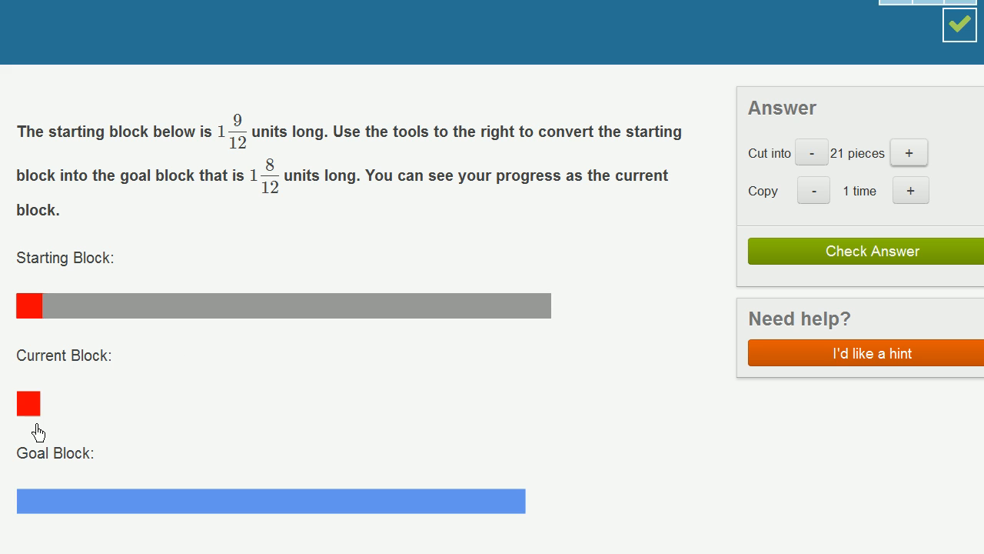
mouse_move(251, 414)
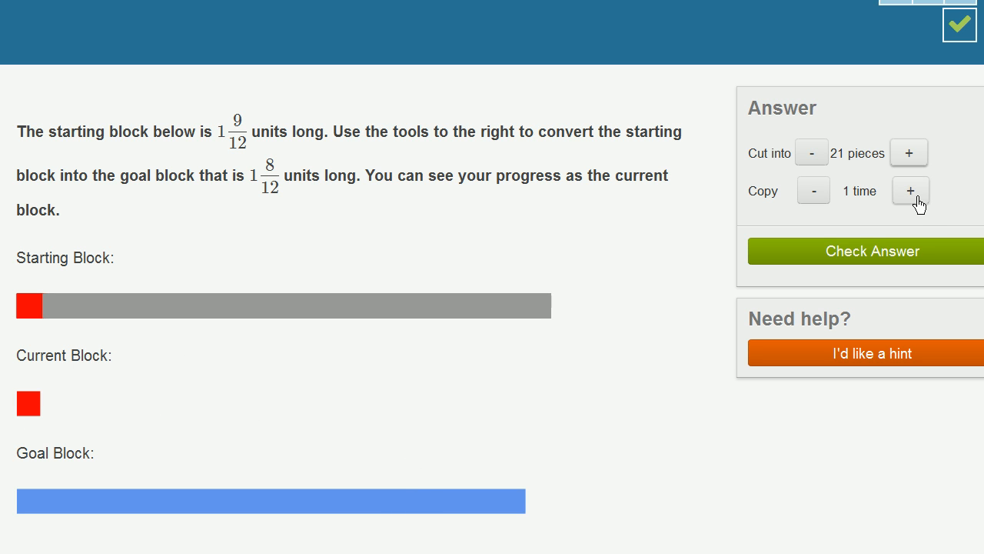
Step: Copy the one-twenty-first piece 20 times to match the 1 8/12-unit goal
left_click(910, 190)
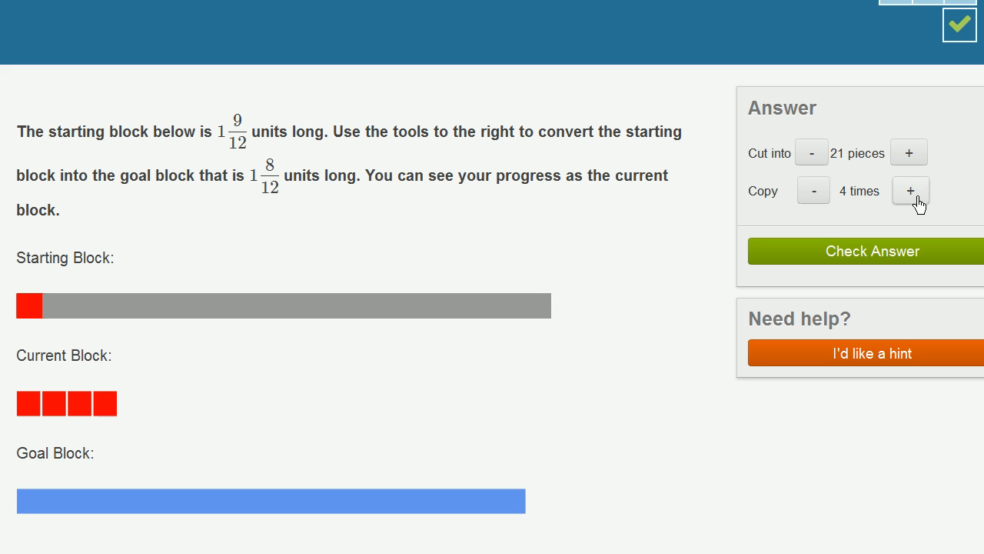
left_click(909, 191)
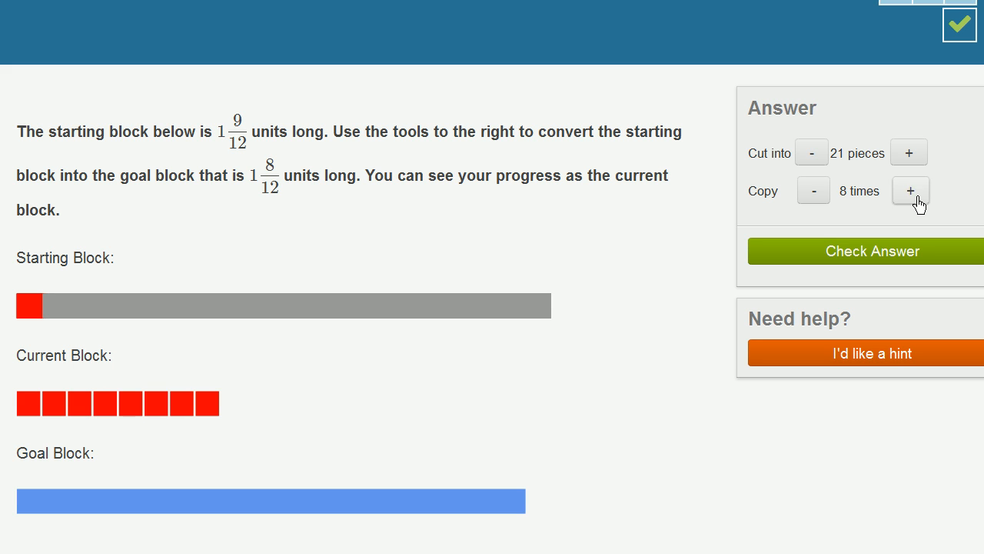
left_click(910, 191)
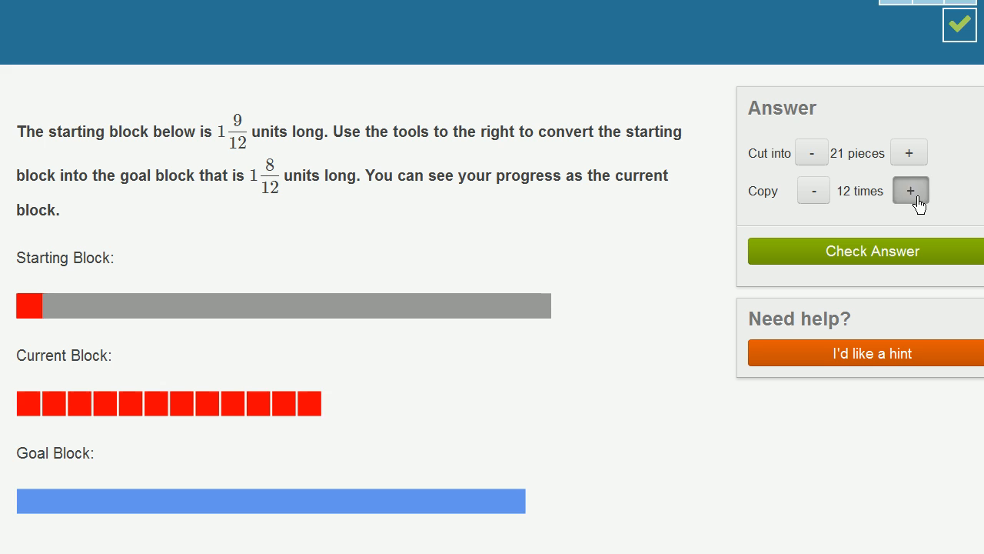
left_click(910, 191)
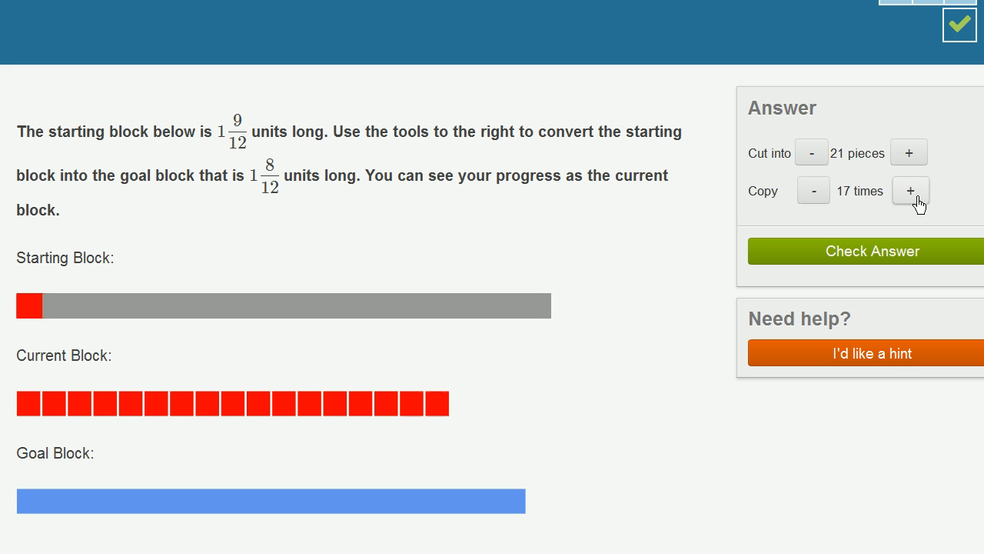
left_click(910, 190)
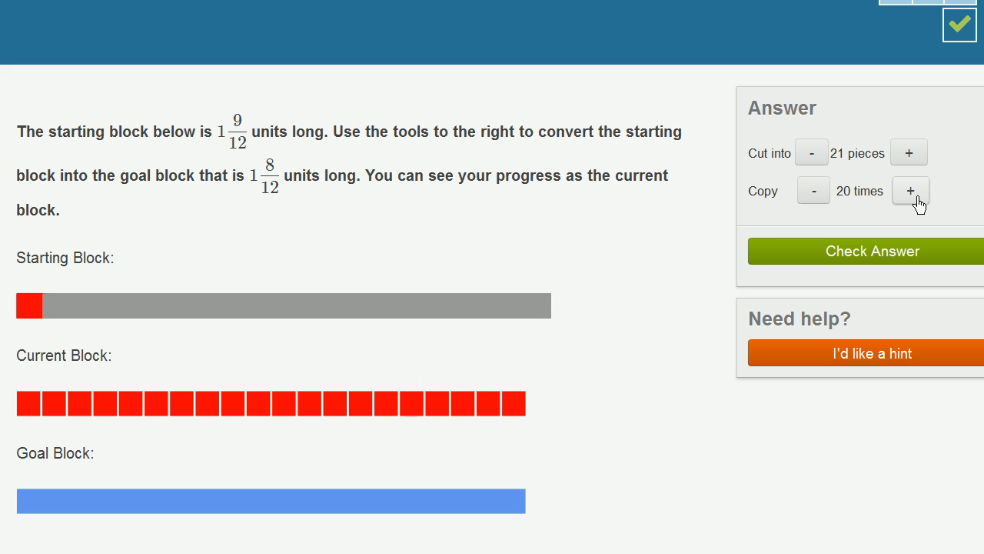
mouse_move(694, 356)
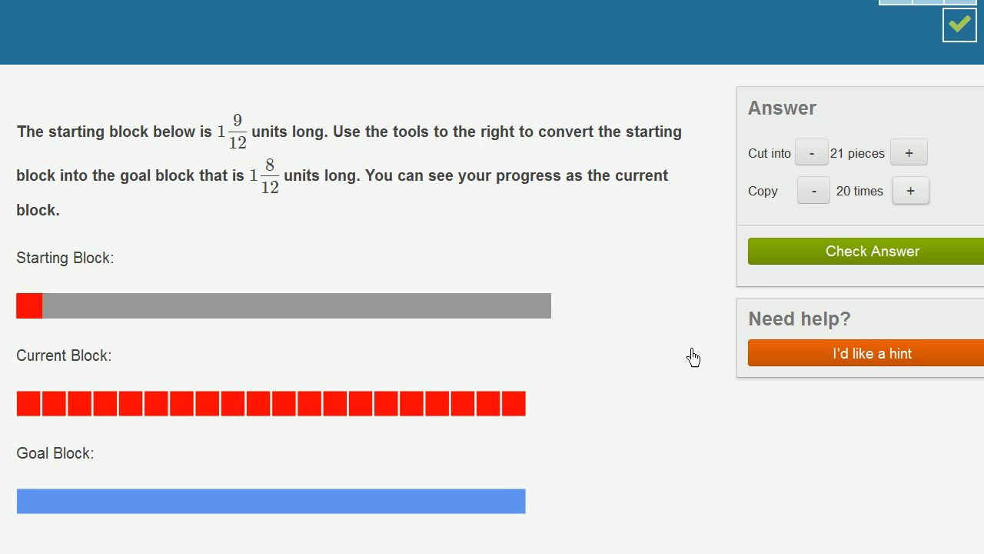
Step: Check the twenty-piece answer and advance to the 11/8-to-1-unit question
left_click(872, 250)
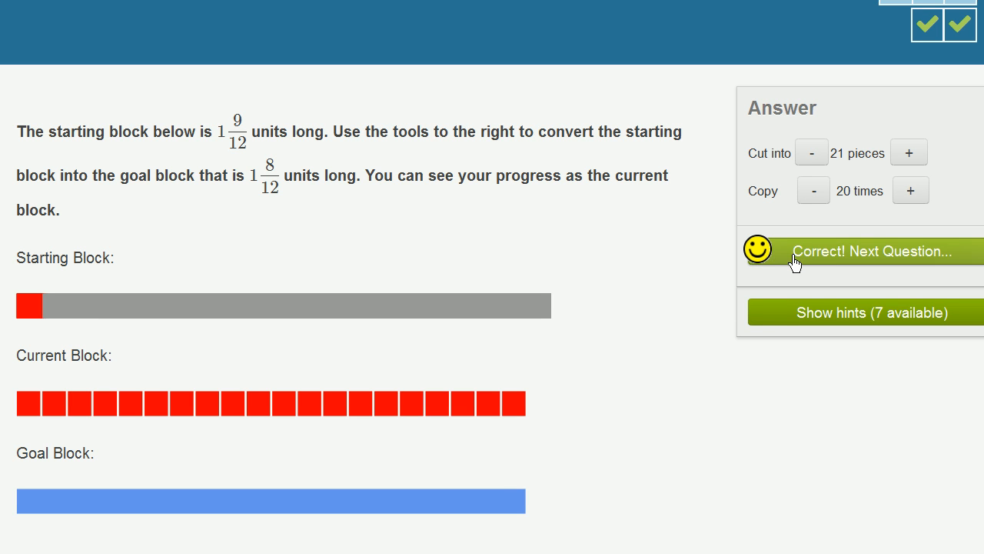
left_click(876, 250)
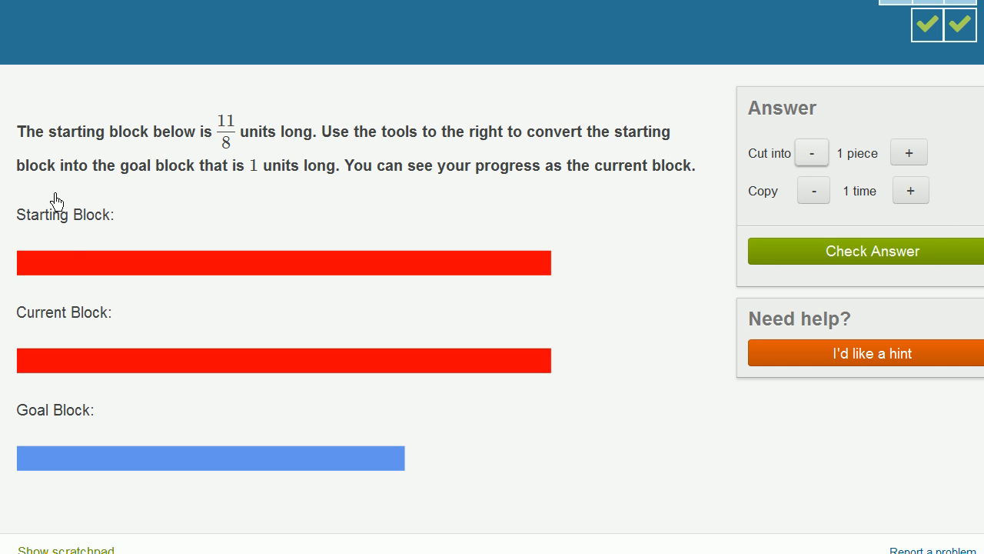
mouse_move(514, 250)
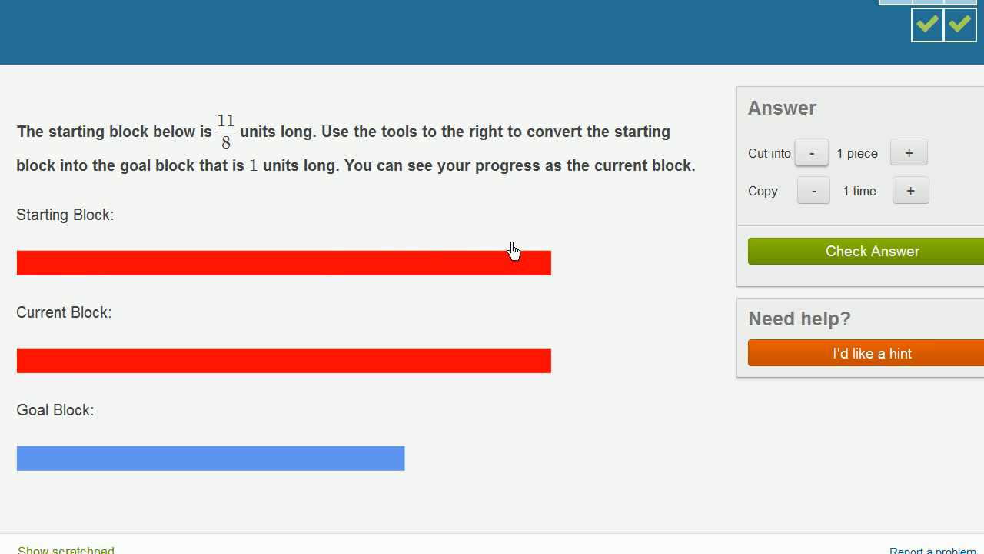
mouse_move(65, 376)
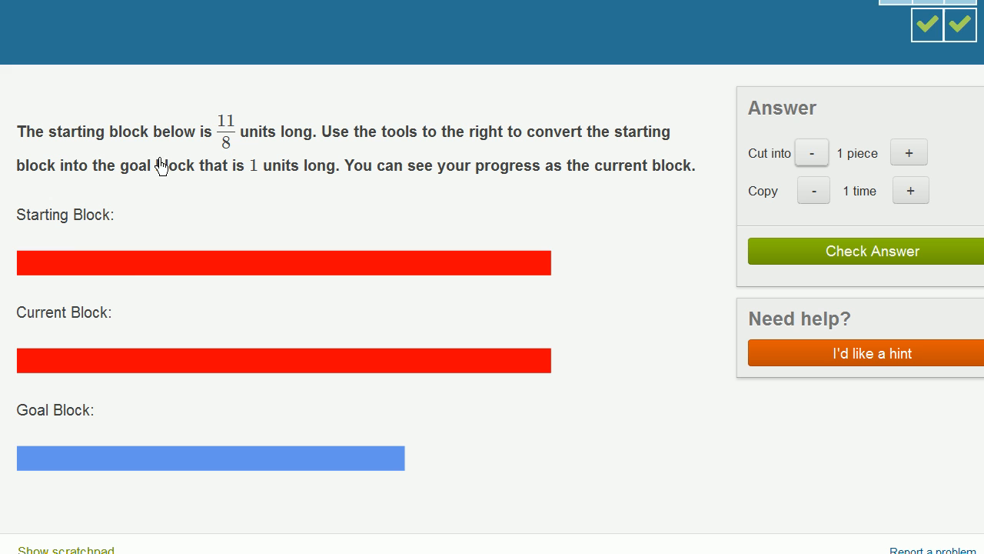
mouse_move(229, 150)
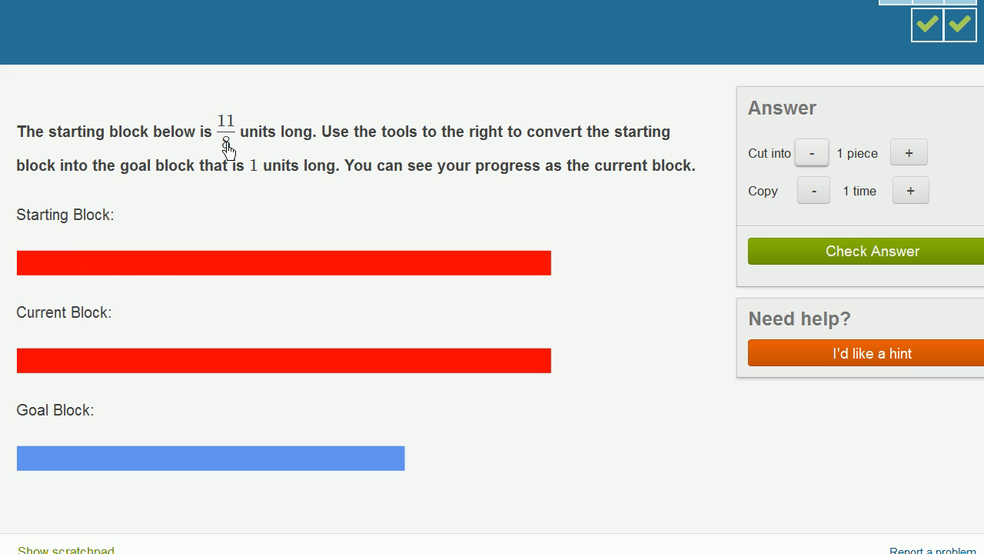
mouse_move(157, 221)
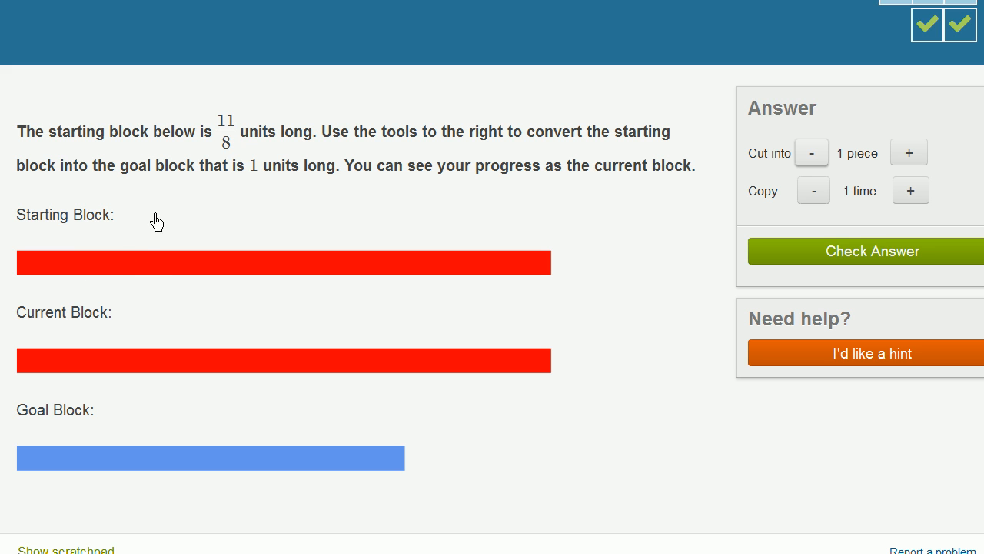
mouse_move(242, 138)
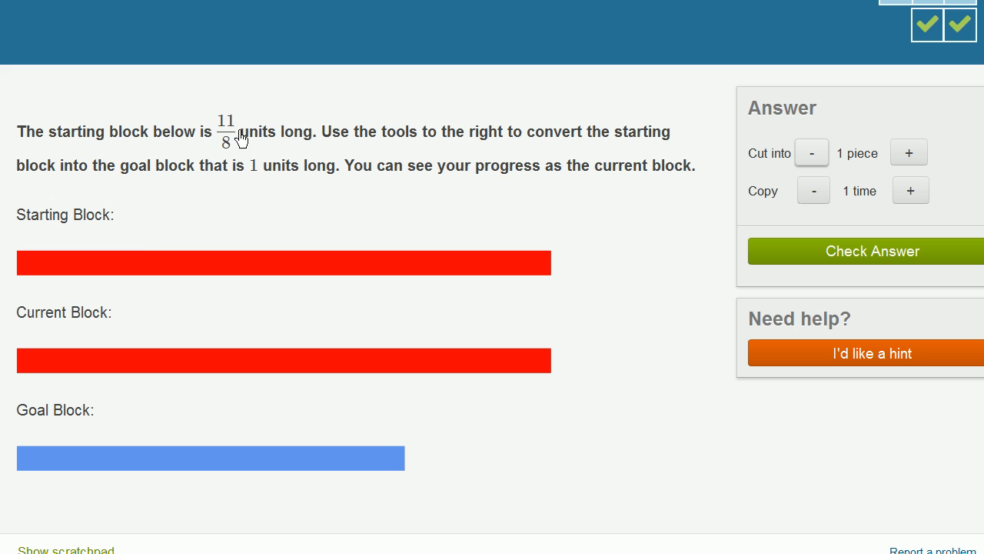
mouse_move(370, 285)
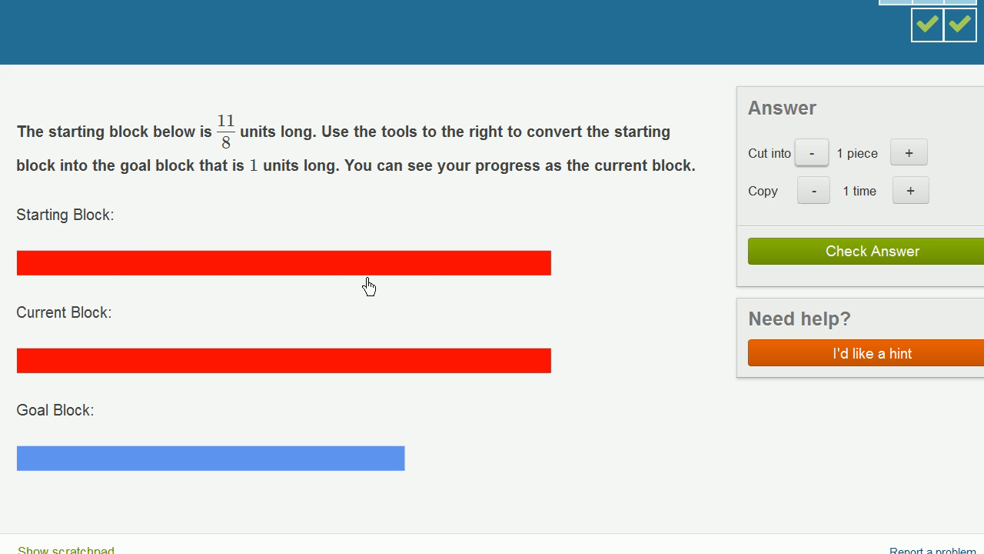
mouse_move(823, 231)
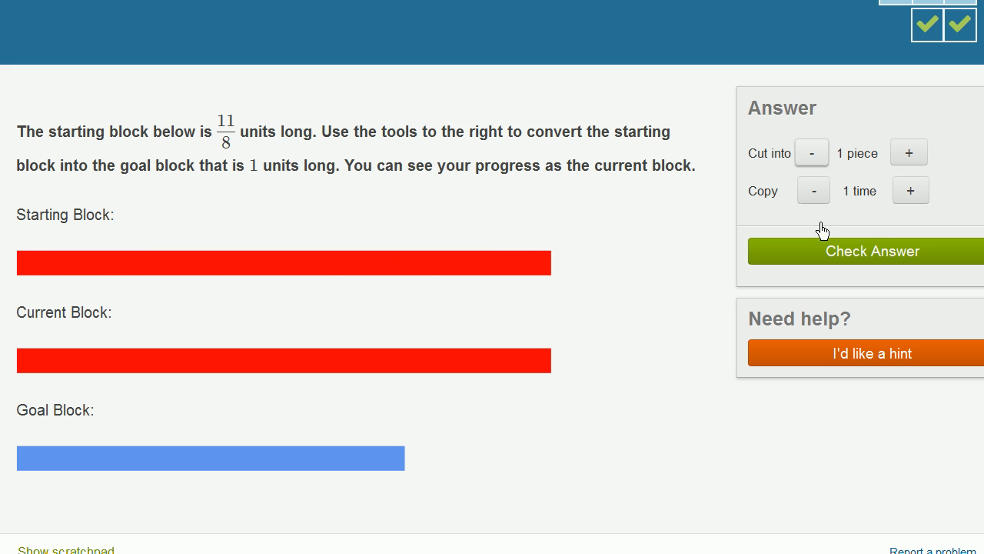
Step: Cut the 11/8-unit starting block into 11 one-eighth-unit pieces
left_click(909, 152)
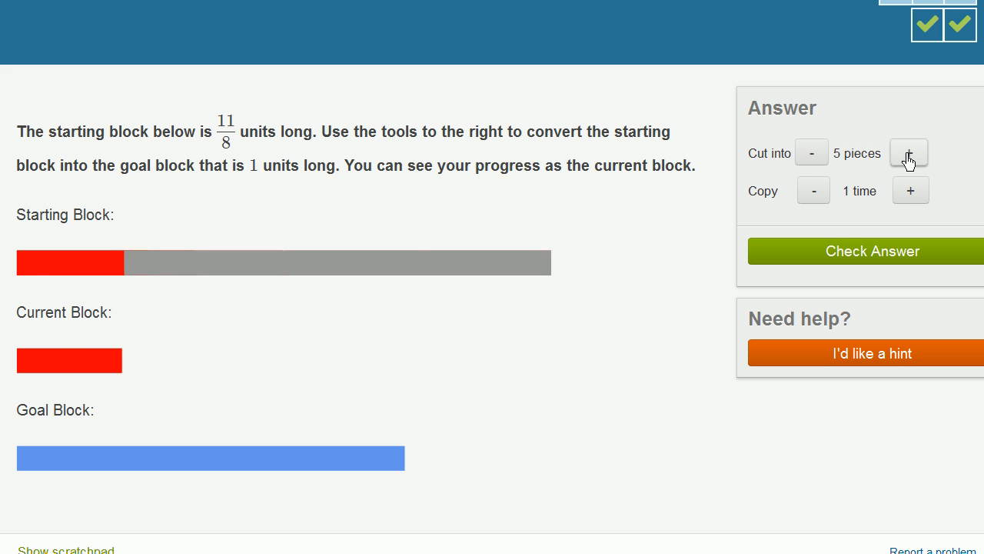
left_click(909, 153)
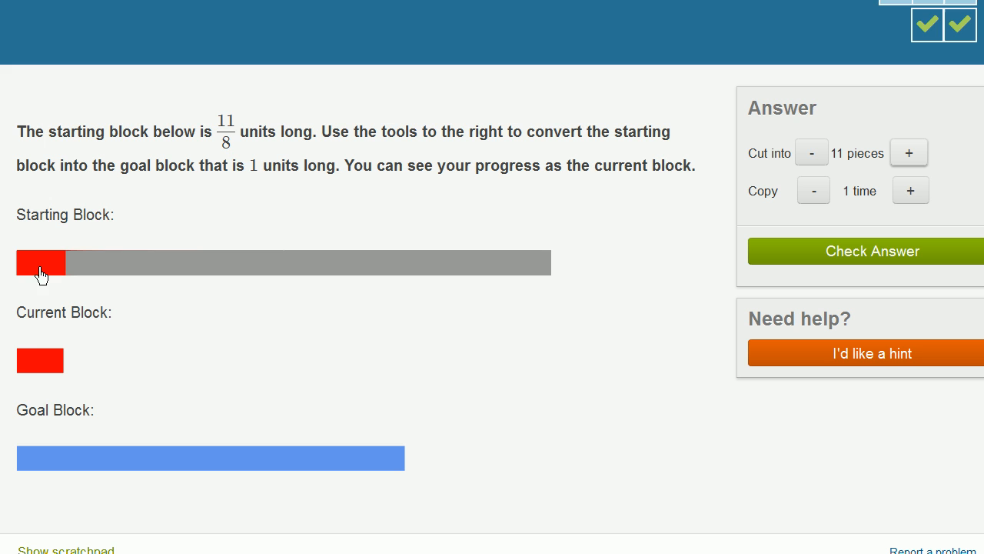
mouse_move(50, 373)
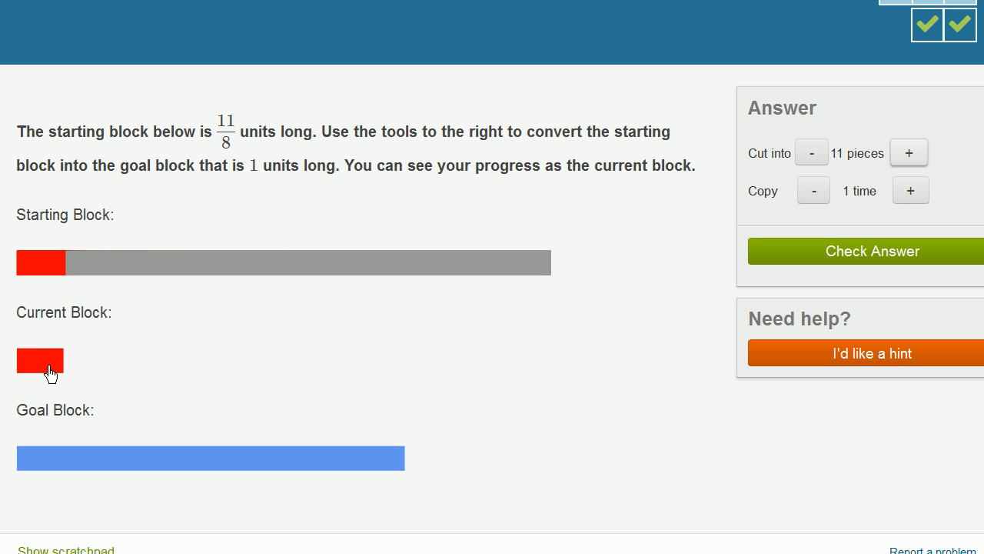
mouse_move(177, 374)
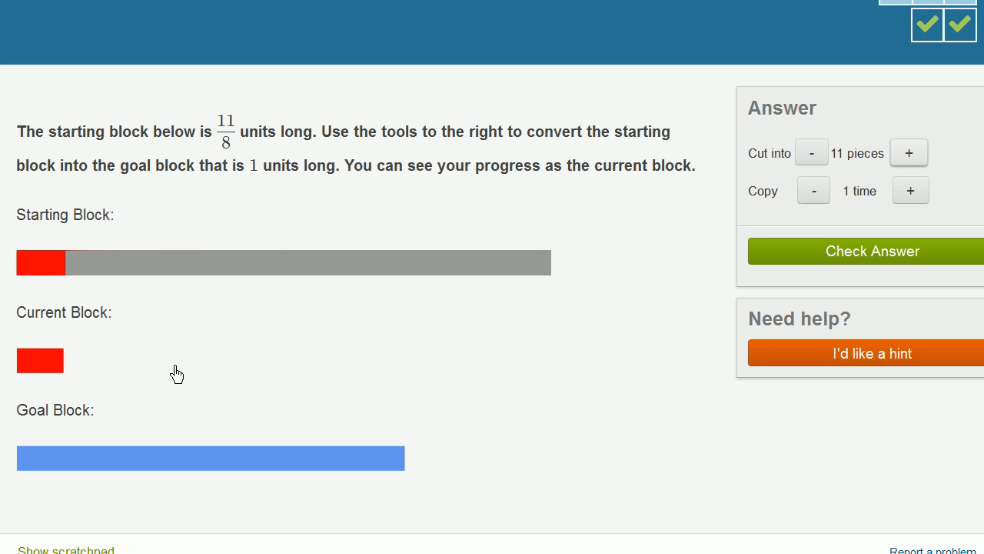
mouse_move(106, 415)
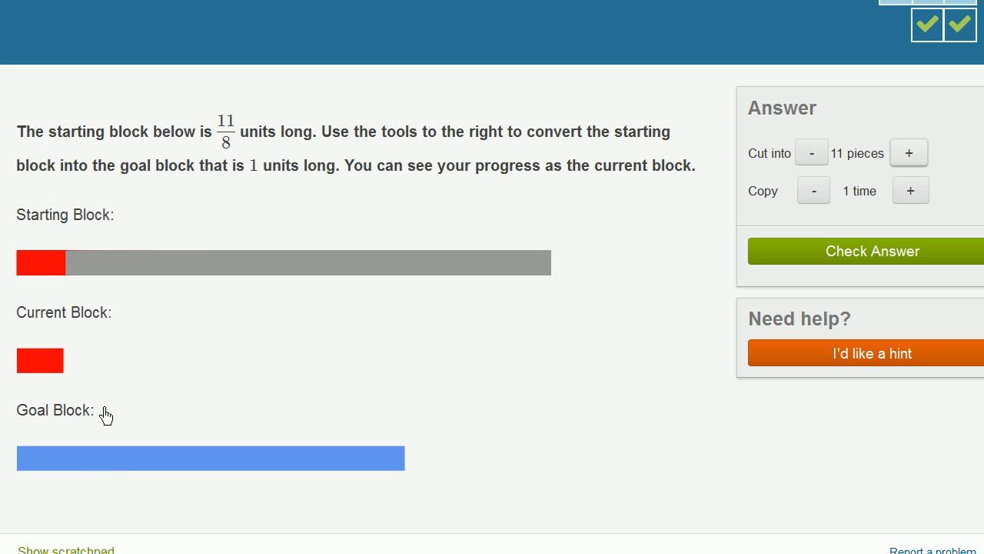
Step: Copy the one-eighth piece up to 6 times toward the 1-unit goal
left_click(910, 190)
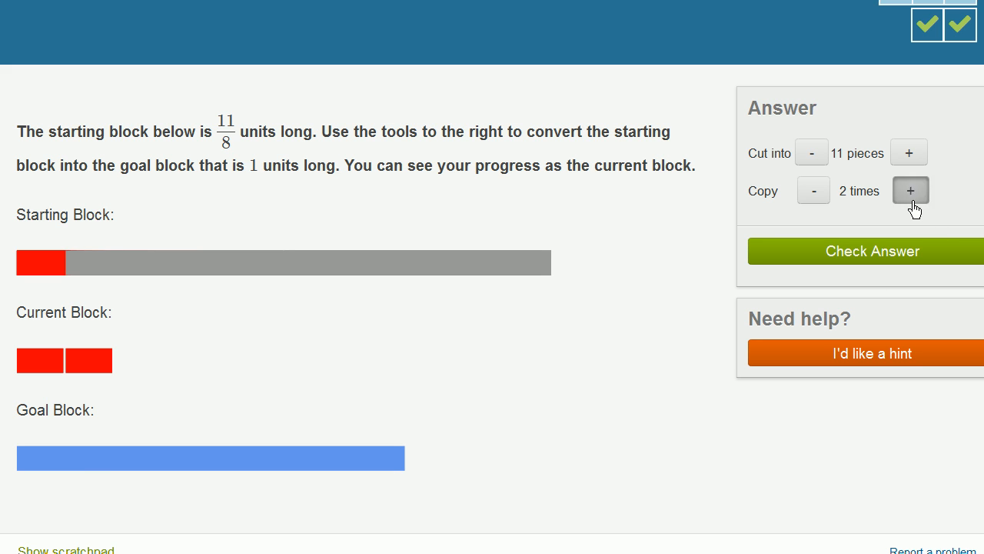
left_click(910, 190)
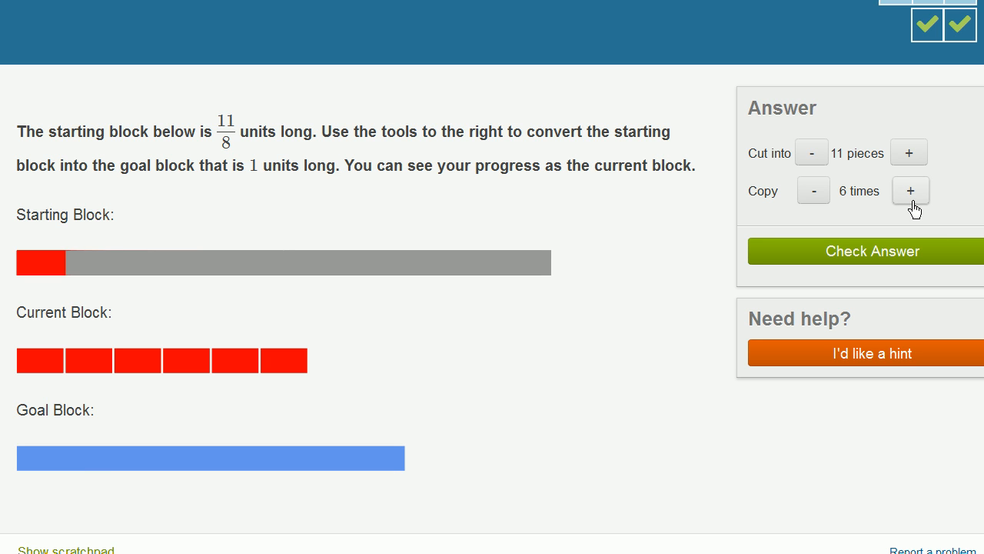